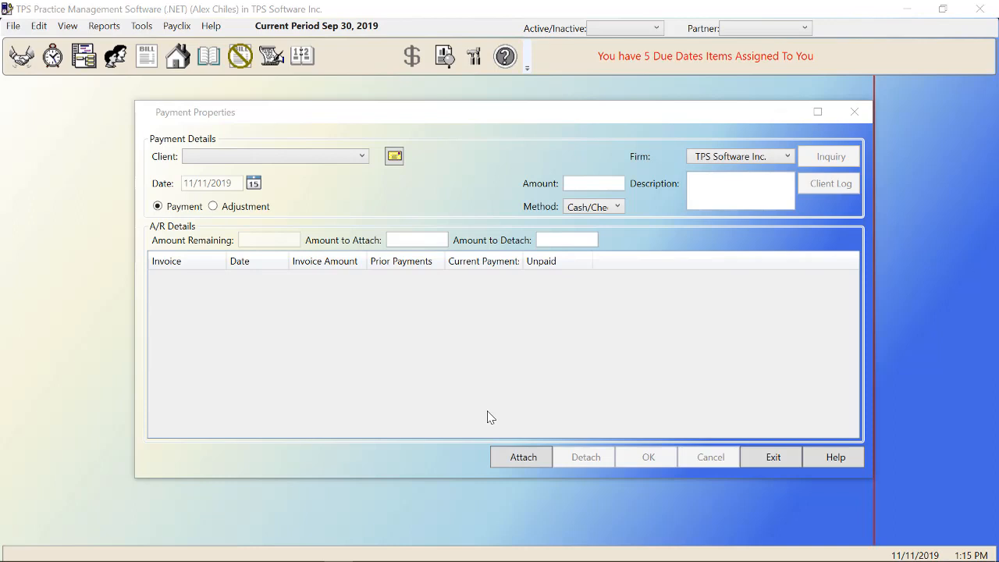
{"action": "mouse_move", "coordinate": [419, 356]}
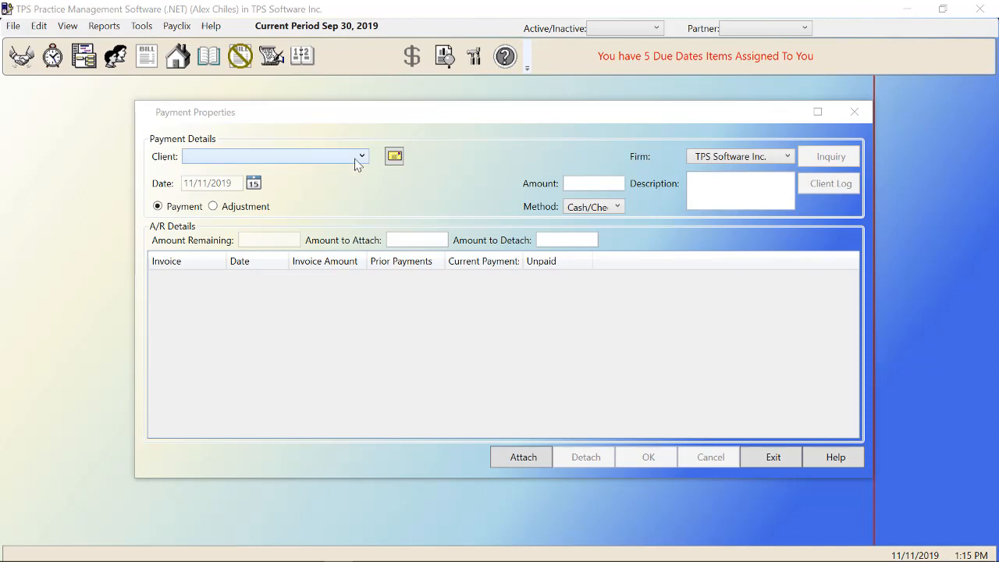
Choose ABC - ABC-123 as the paying client so its unpaid invoices are listed
{"action": "left_click", "coordinate": [275, 157]}
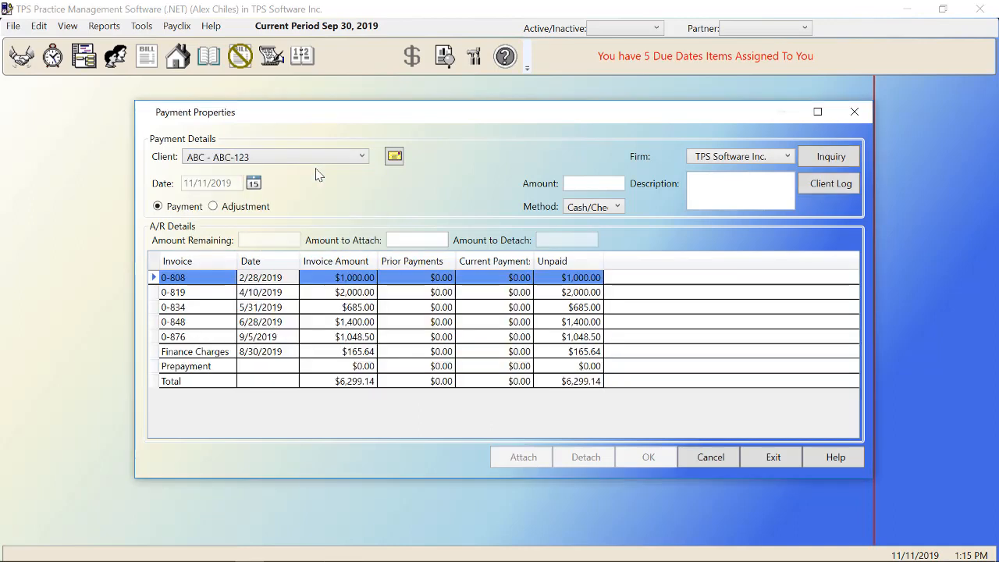
{"action": "mouse_move", "coordinate": [362, 175]}
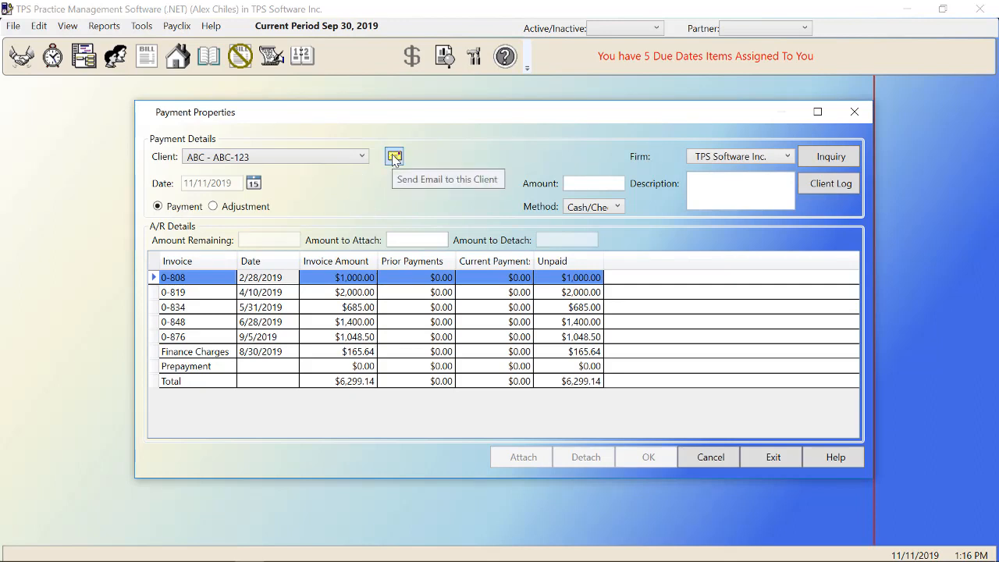
{"action": "mouse_move", "coordinate": [142, 28]}
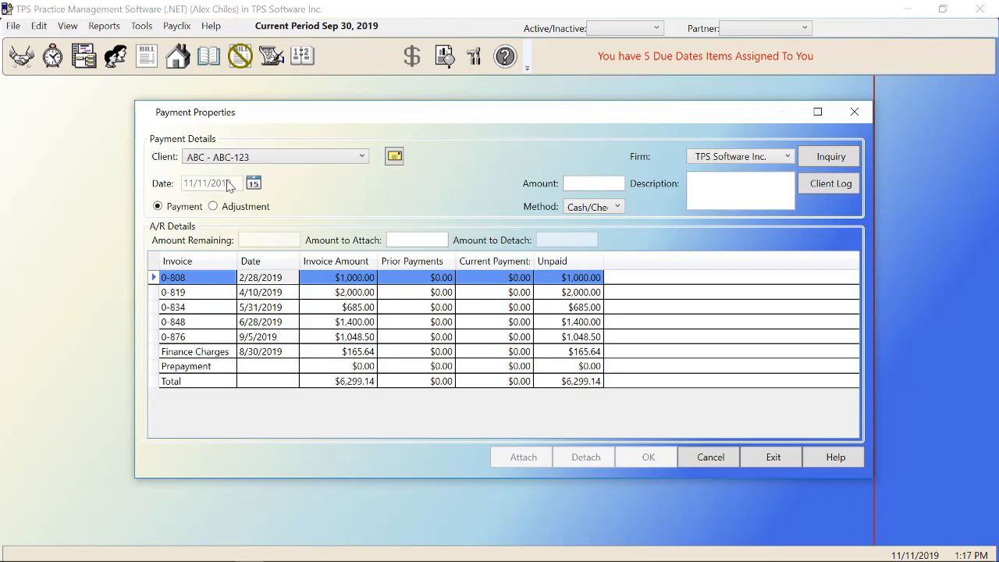
Set the payment date to November 8, 2019 via the calendar picker
{"action": "left_click", "coordinate": [253, 182]}
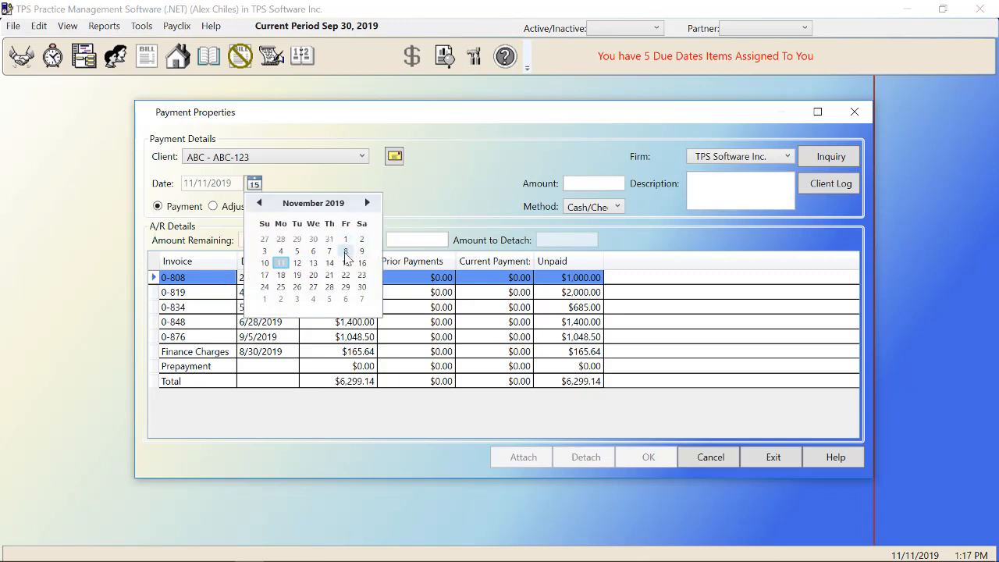
{"action": "left_click", "coordinate": [345, 250]}
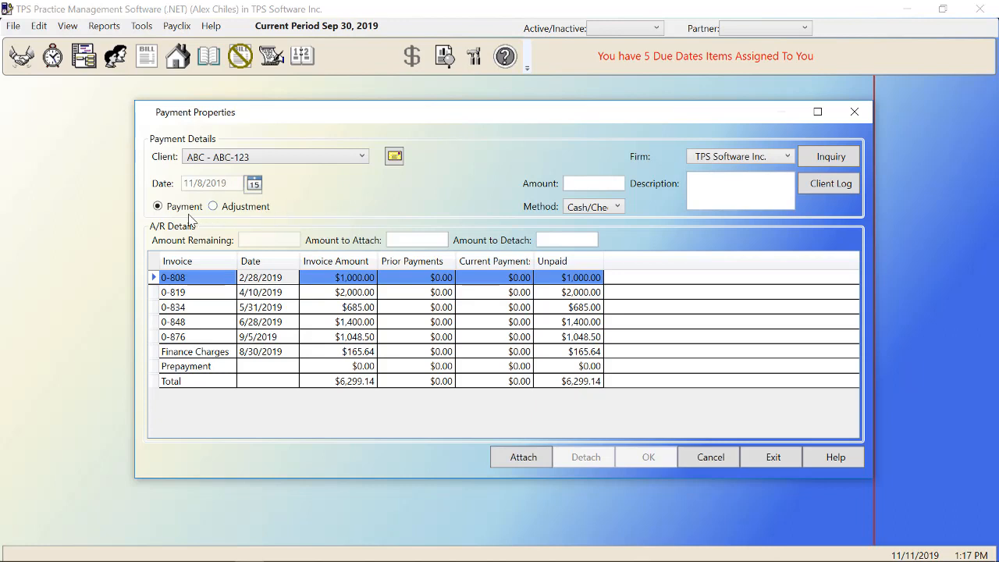
{"action": "mouse_move", "coordinate": [177, 225]}
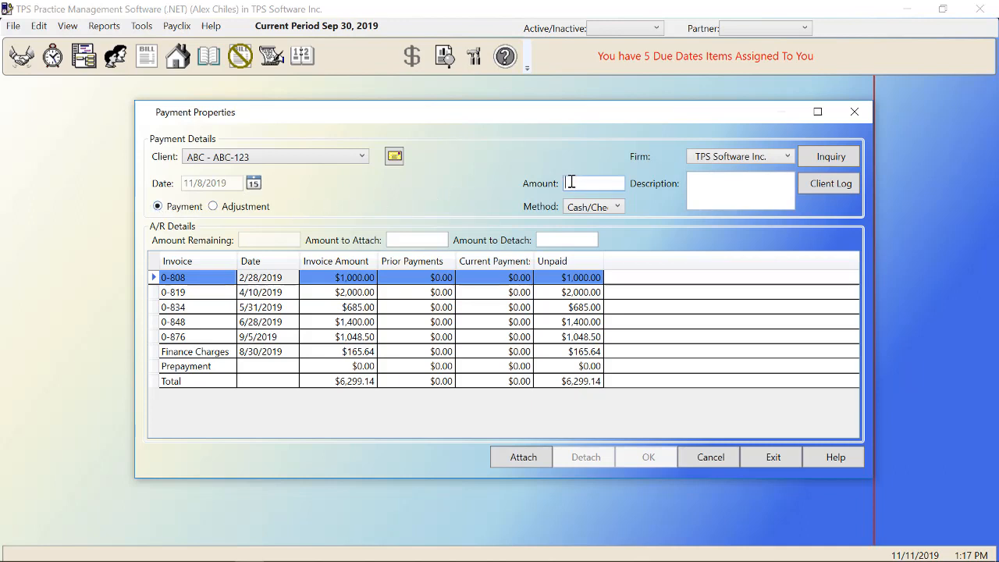
Enter a payment amount of $2,000.00 and the description 1065
{"action": "type", "text": "2000"}
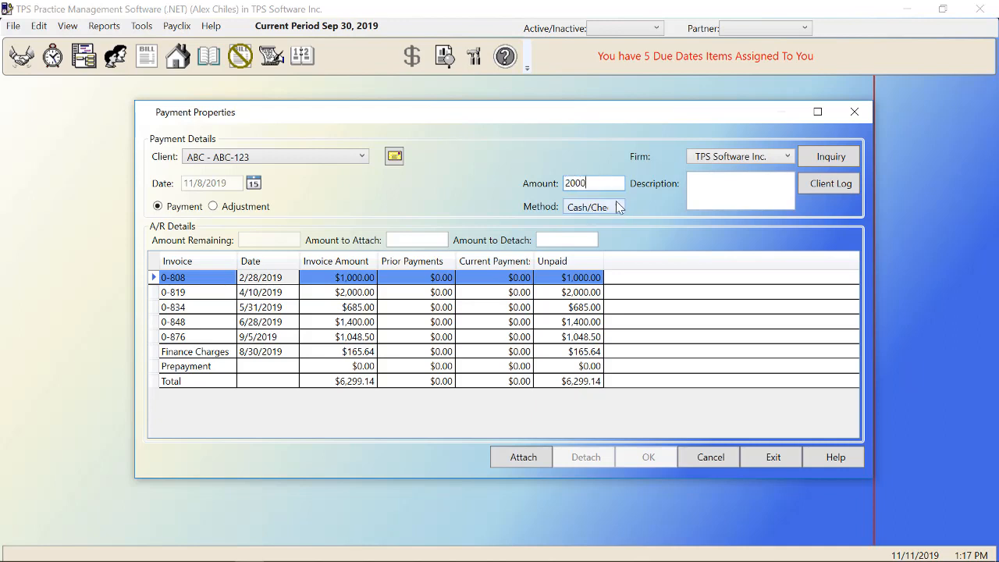
{"action": "left_click", "coordinate": [617, 206]}
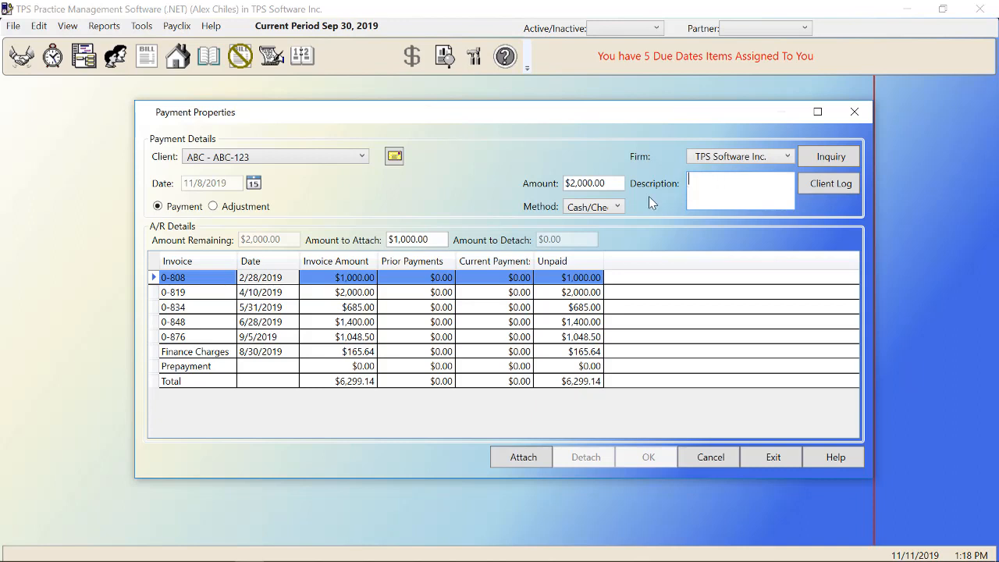
{"action": "type", "text": "1"}
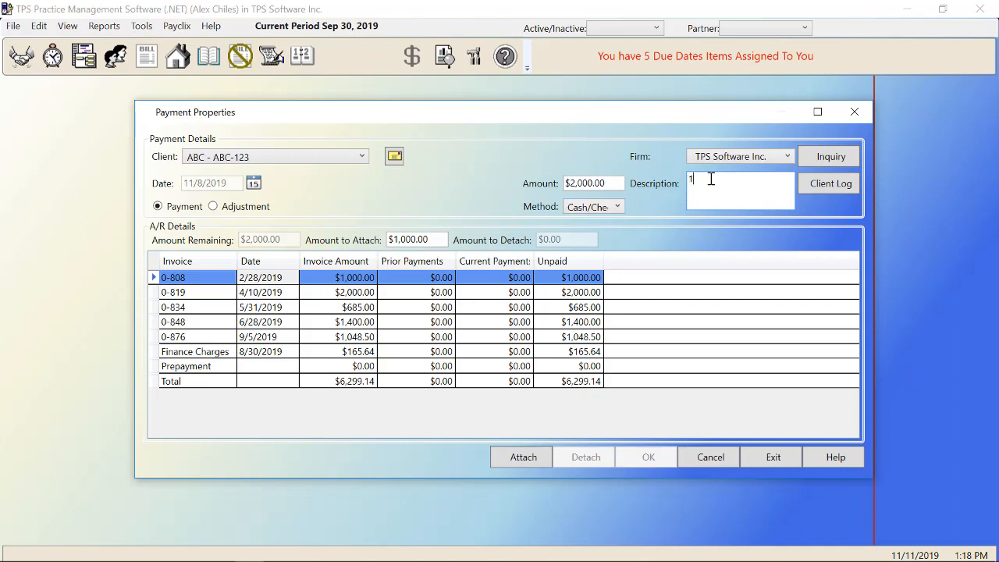
{"action": "type", "text": "065"}
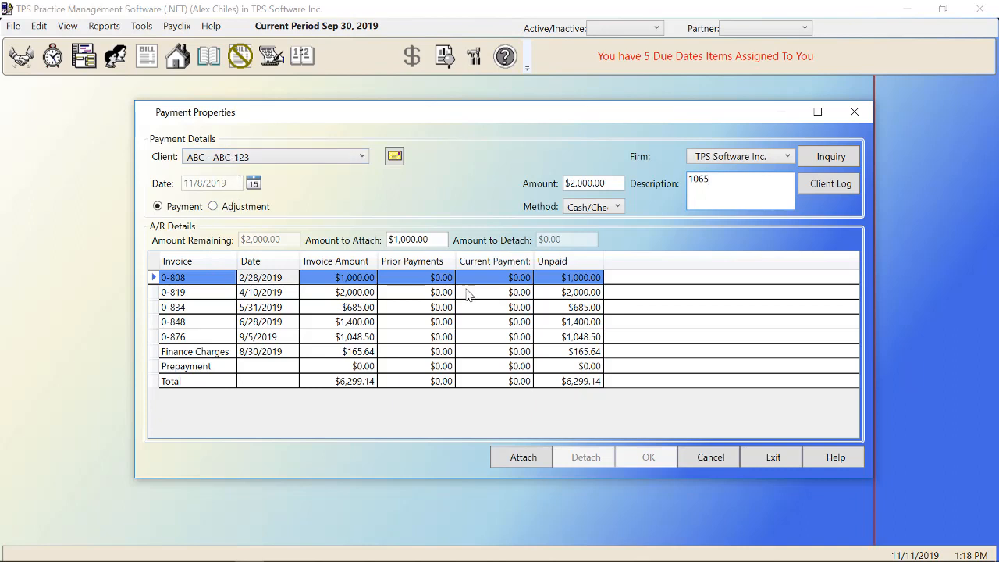
{"action": "mouse_move", "coordinate": [361, 227]}
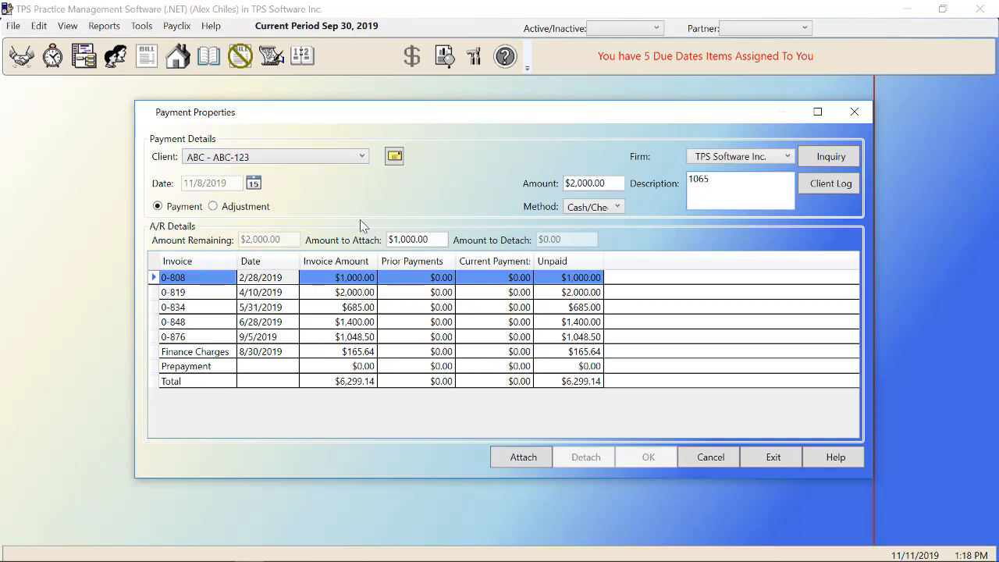
{"action": "mouse_move", "coordinate": [231, 265]}
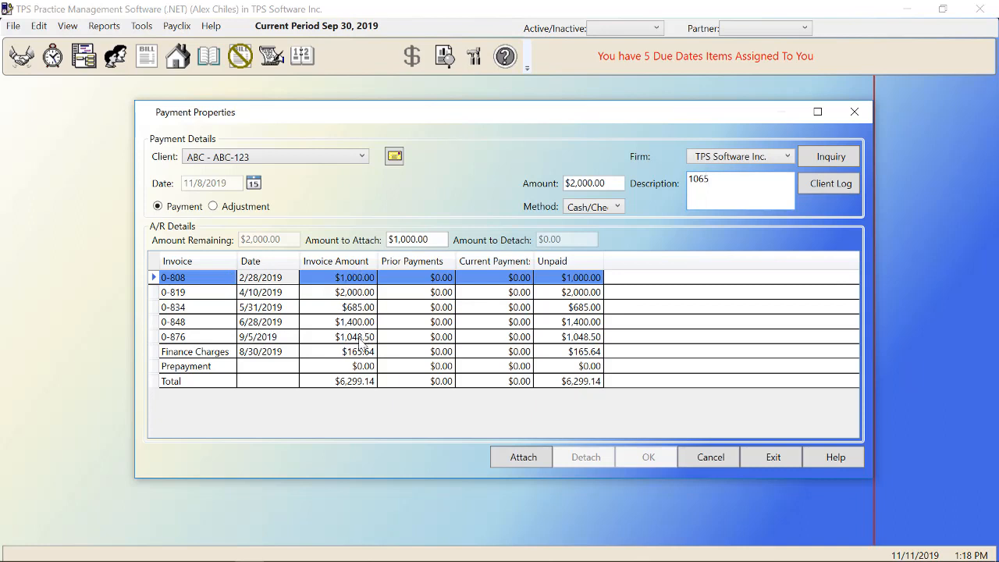
{"action": "mouse_move", "coordinate": [431, 344]}
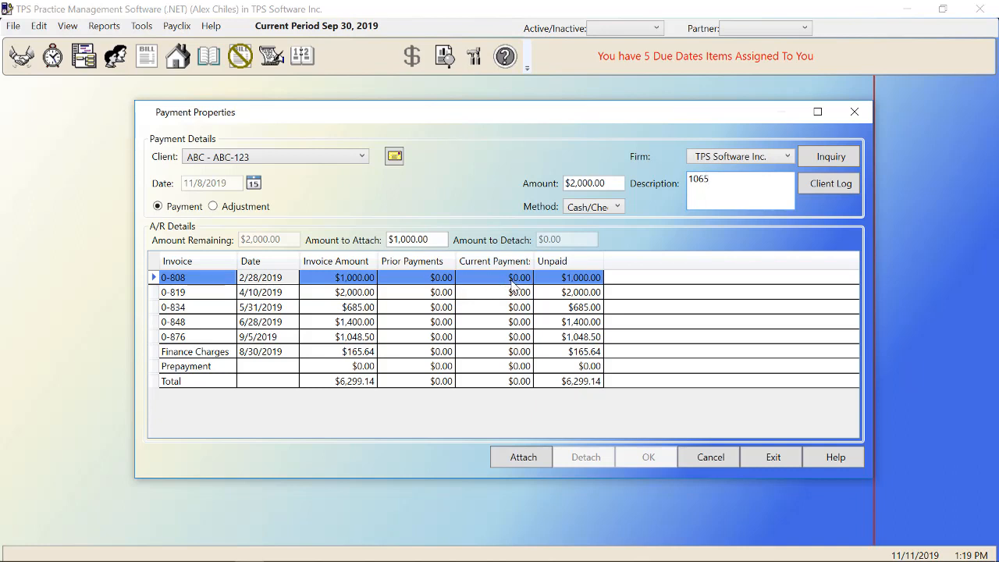
{"action": "mouse_move", "coordinate": [590, 311]}
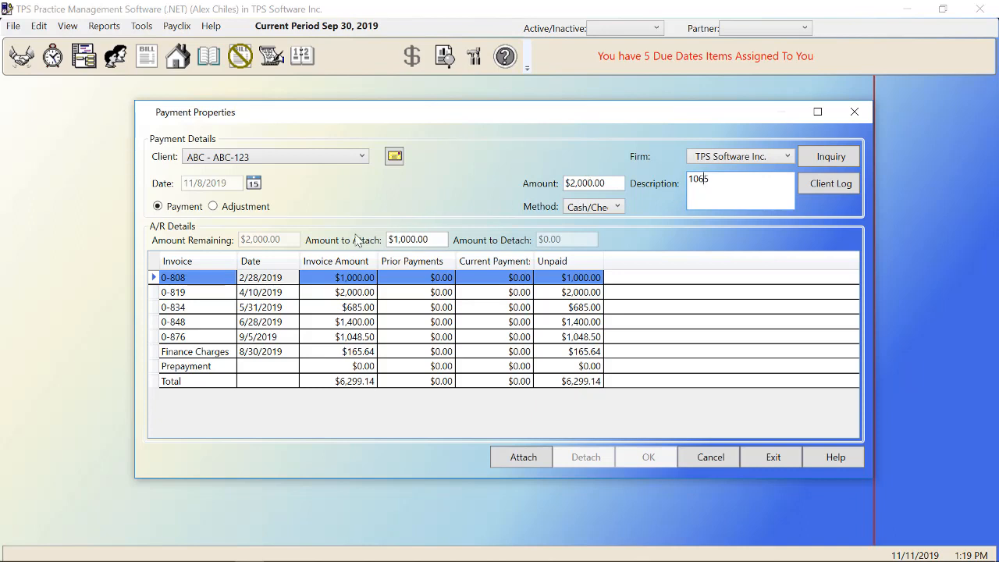
{"action": "mouse_move", "coordinate": [244, 234]}
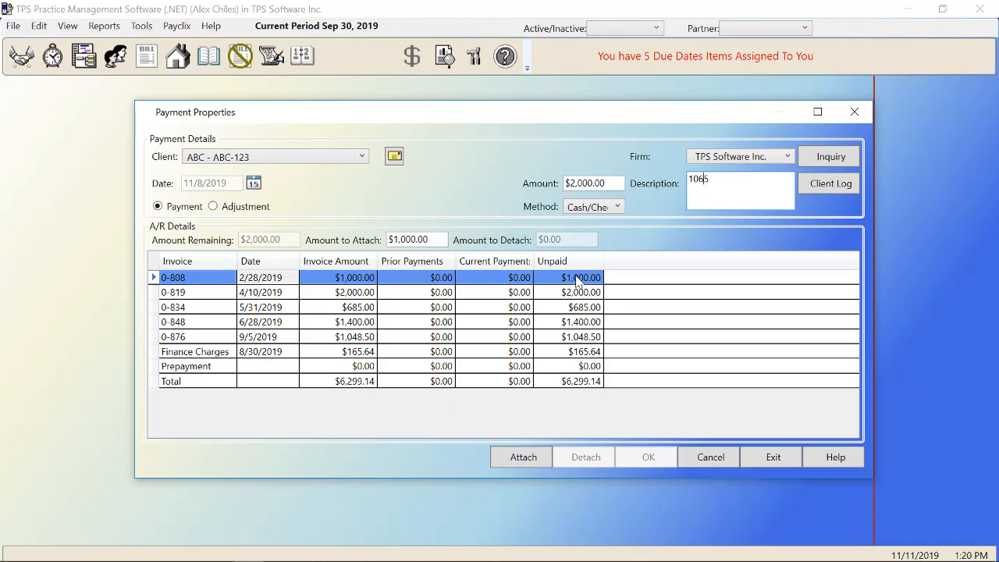
{"action": "mouse_move", "coordinate": [550, 285]}
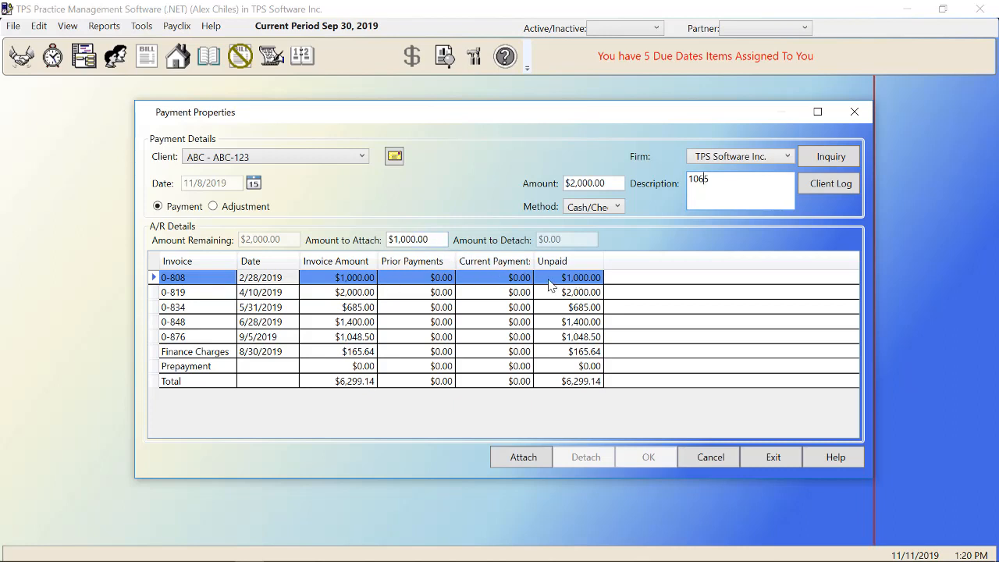
Attach $1,000 of the payment to invoice 0-808 and $1,000 to invoice 0-819
{"action": "left_click", "coordinate": [186, 366]}
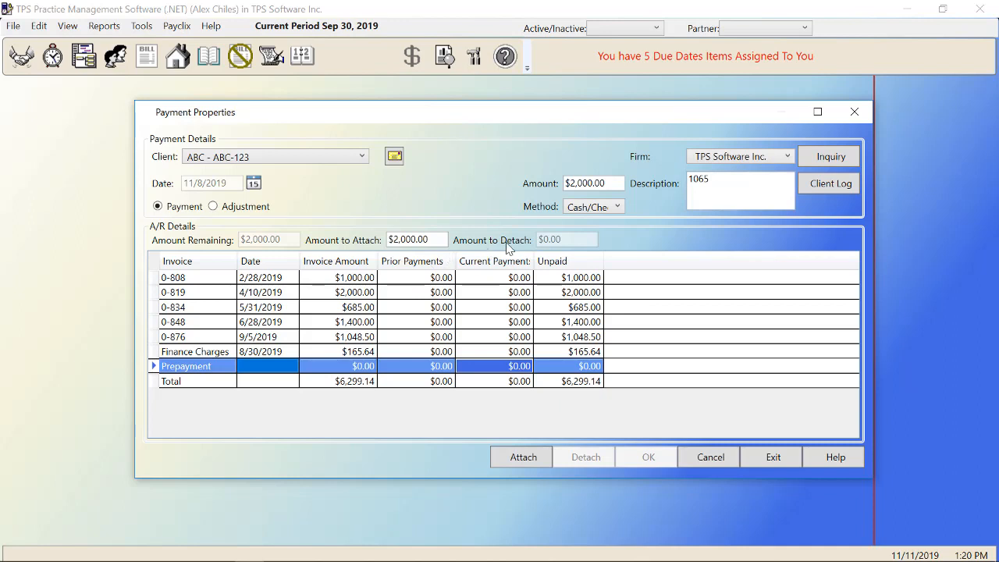
{"action": "mouse_move", "coordinate": [595, 253]}
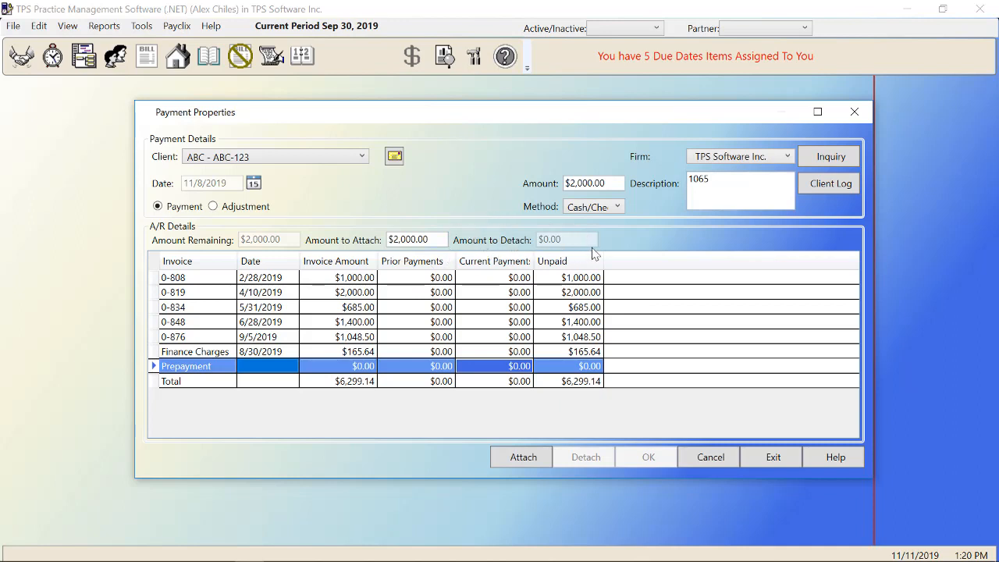
{"action": "mouse_move", "coordinate": [399, 216]}
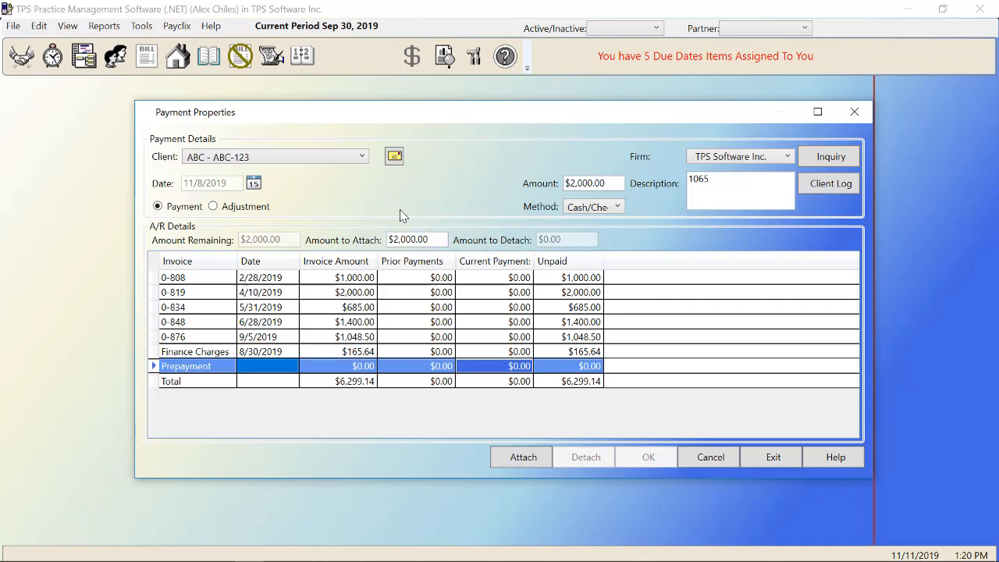
{"action": "mouse_move", "coordinate": [578, 166]}
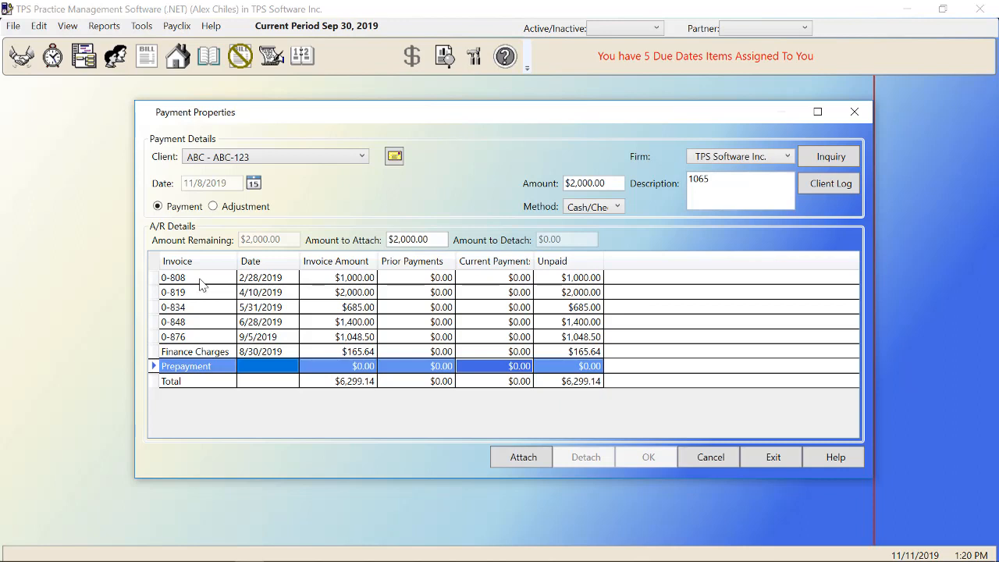
{"action": "left_click", "coordinate": [171, 278]}
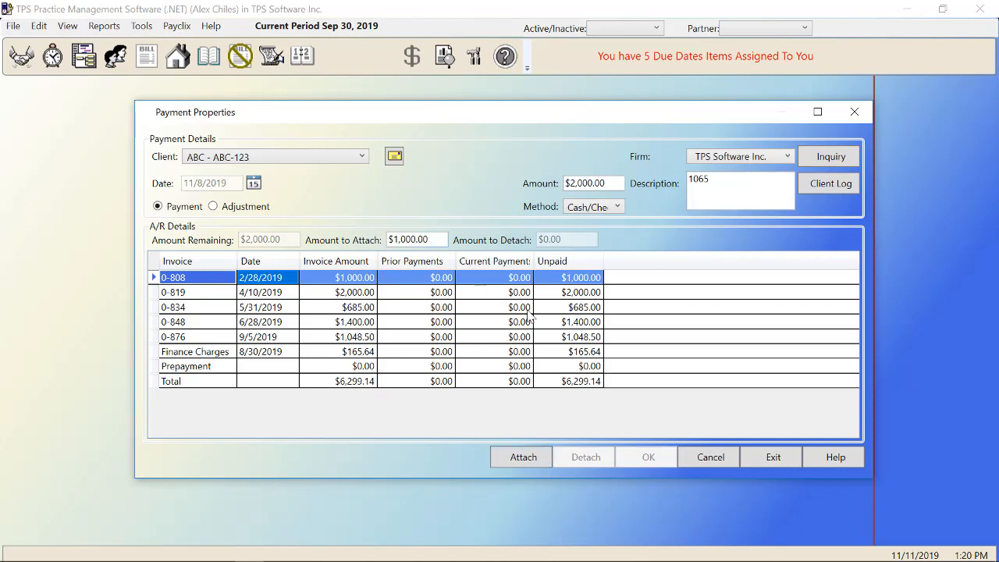
{"action": "left_click", "coordinate": [522, 456]}
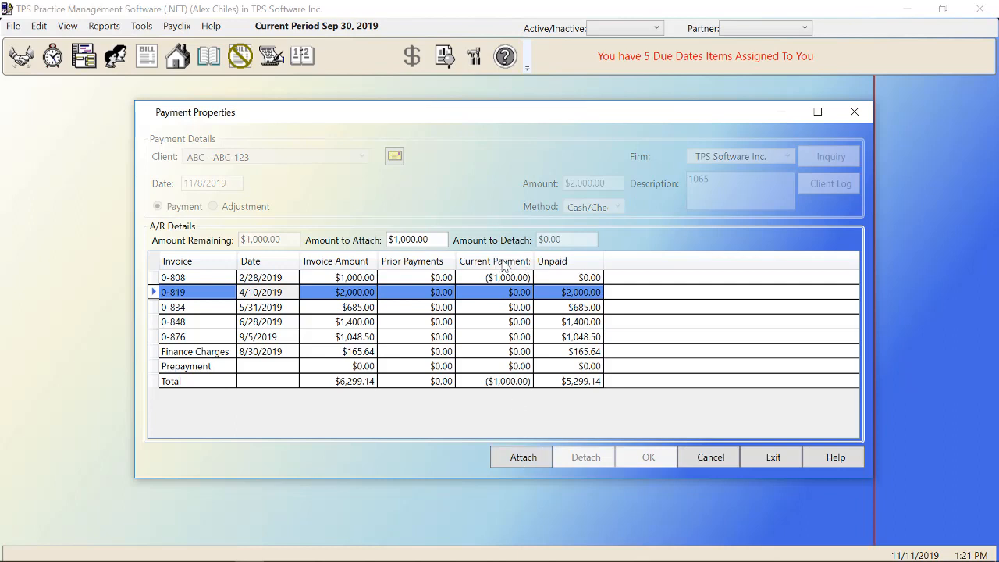
{"action": "mouse_move", "coordinate": [297, 237]}
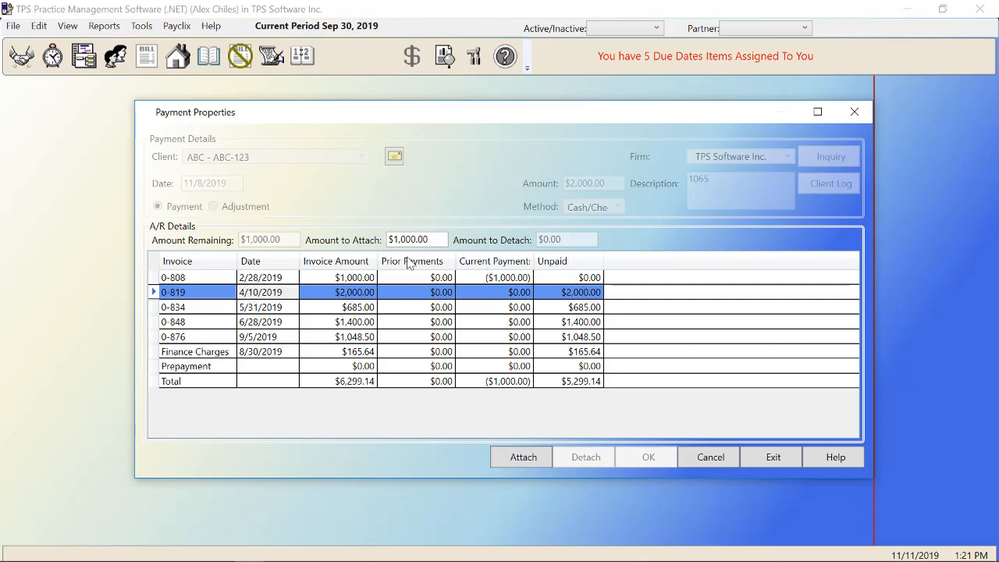
{"action": "mouse_move", "coordinate": [403, 306]}
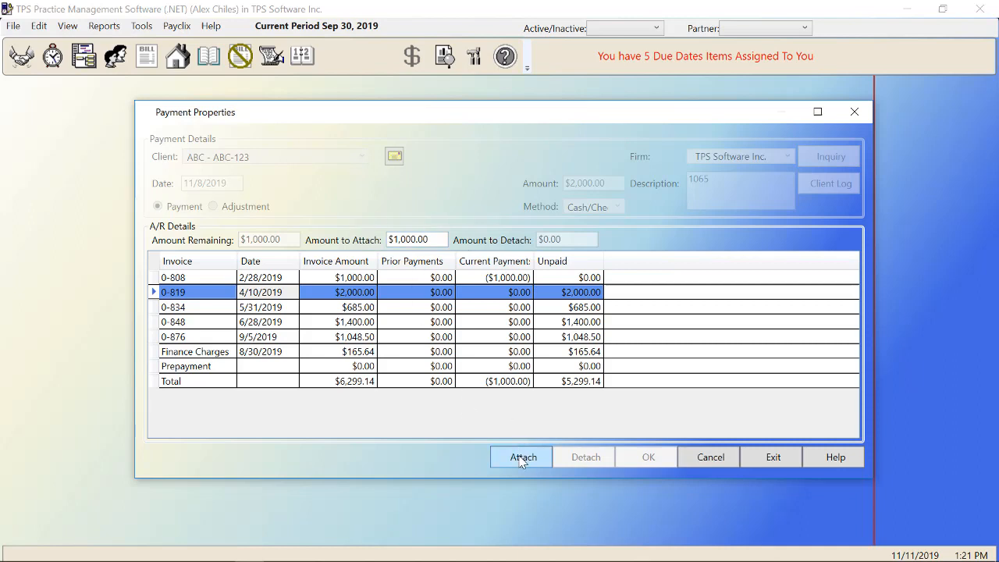
{"action": "left_click", "coordinate": [521, 456]}
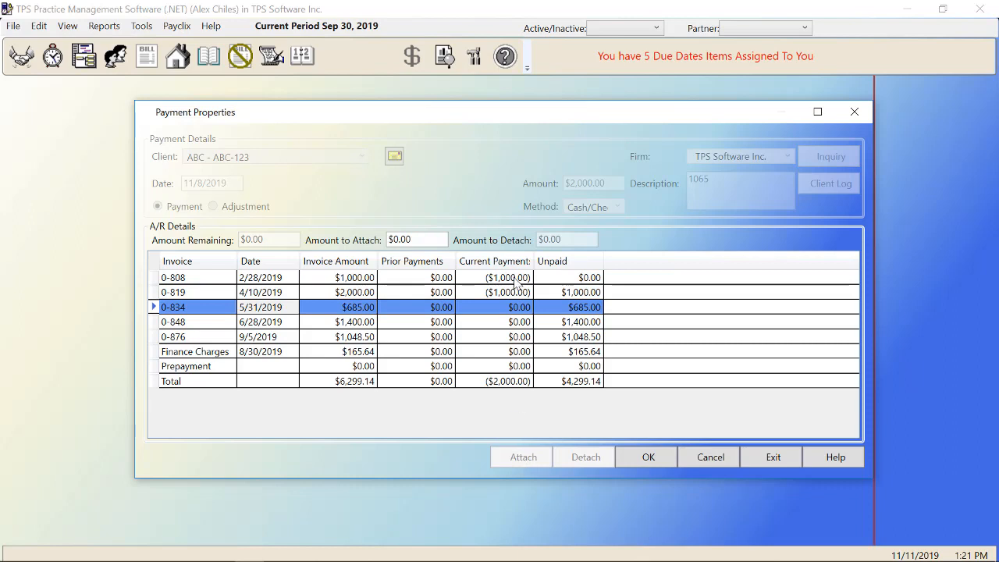
{"action": "mouse_move", "coordinate": [518, 292]}
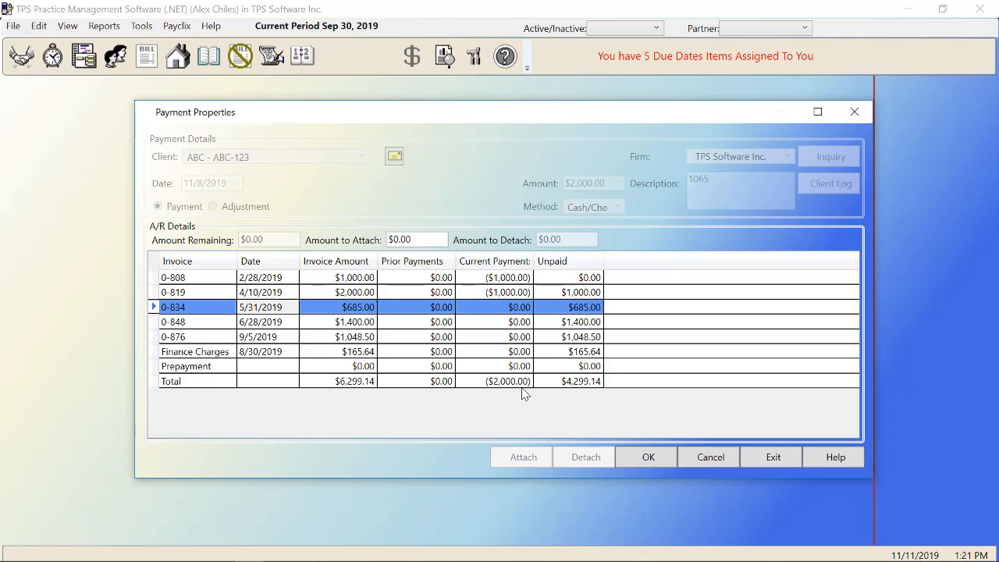
{"action": "mouse_move", "coordinate": [517, 400]}
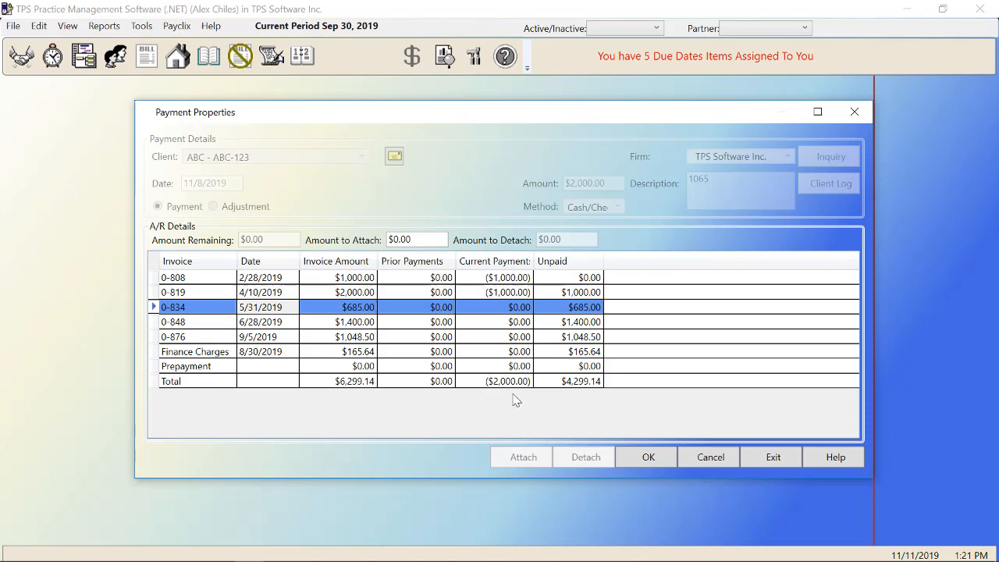
{"action": "mouse_move", "coordinate": [559, 387]}
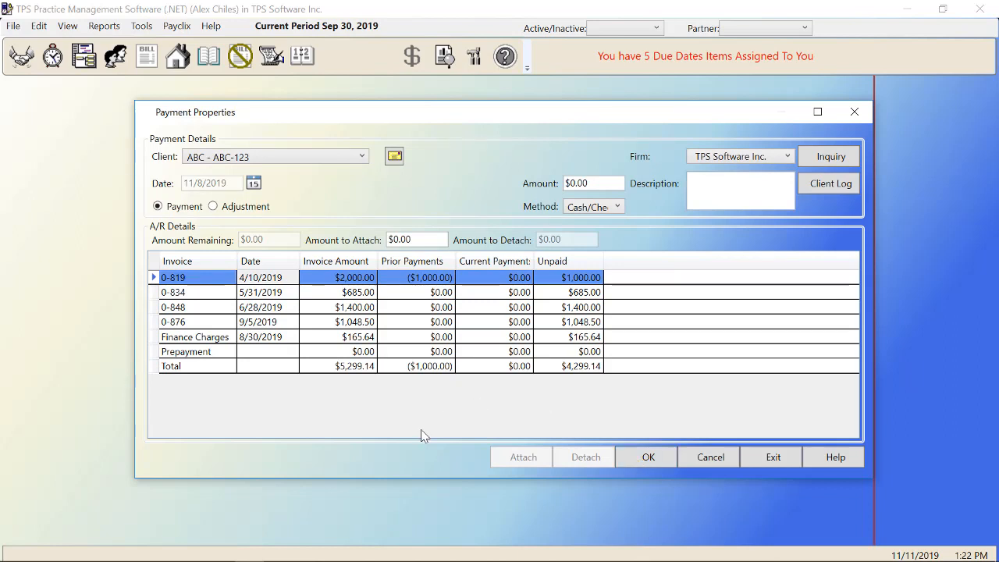
{"action": "mouse_move", "coordinate": [441, 292]}
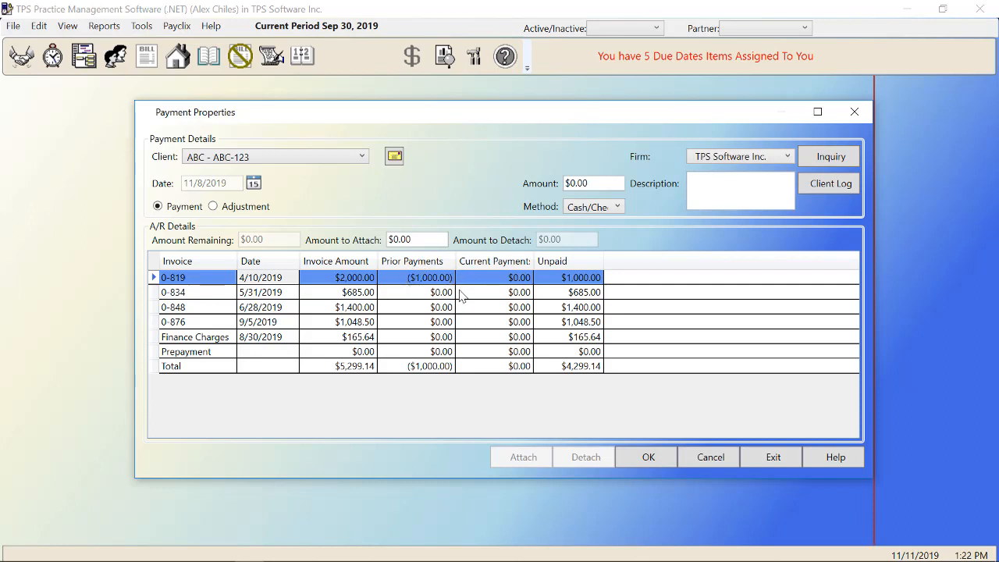
{"action": "mouse_move", "coordinate": [418, 258]}
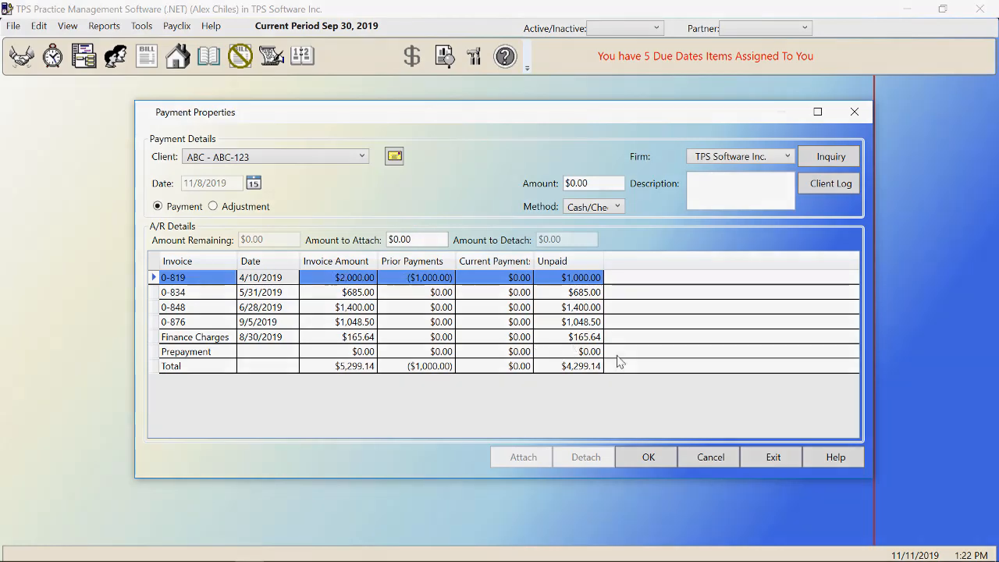
Review ABC Co.'s client history showing invoice 0-808 paid and 0-819 with $1,000 paid
{"action": "left_click", "coordinate": [830, 156]}
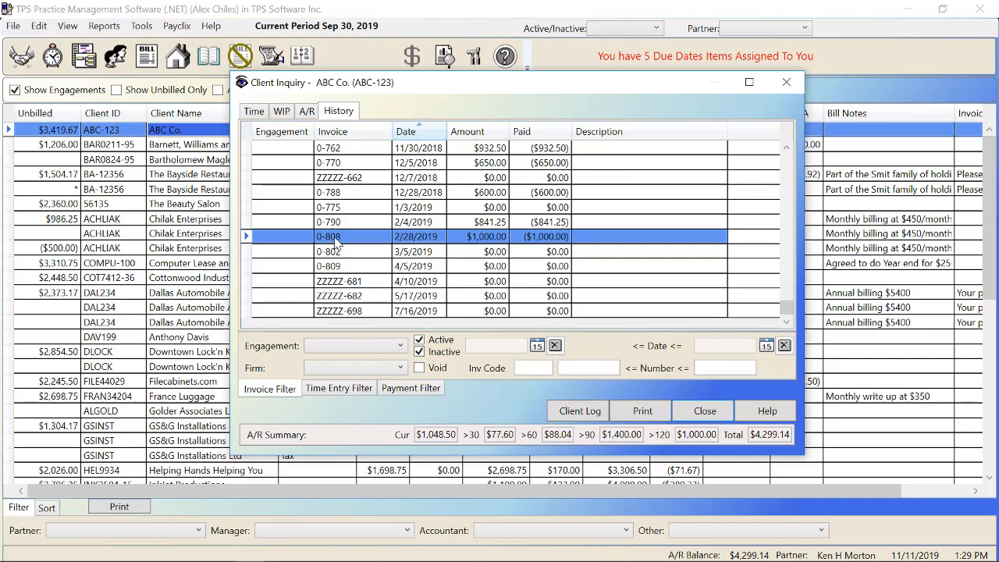
{"action": "left_click", "coordinate": [411, 387]}
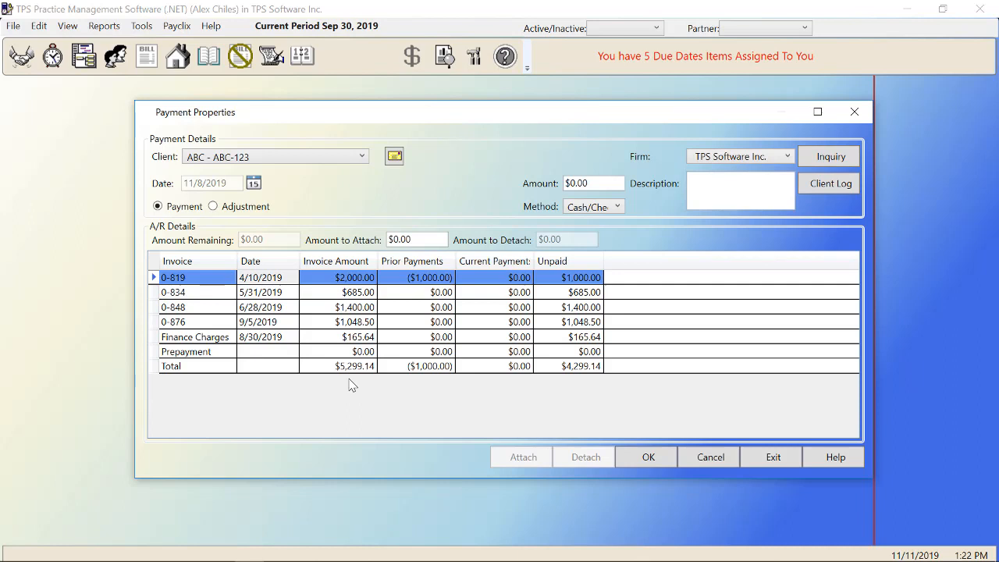
{"action": "left_click", "coordinate": [362, 156]}
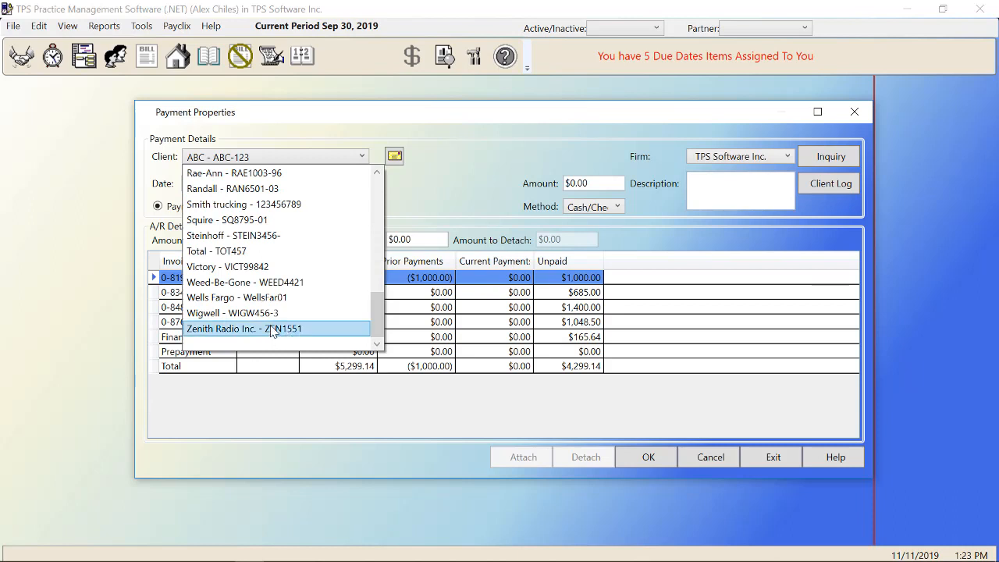
Choose Zenith Radio Inc. - ZEN1551 as the client on the new payment
{"action": "left_click", "coordinate": [243, 328]}
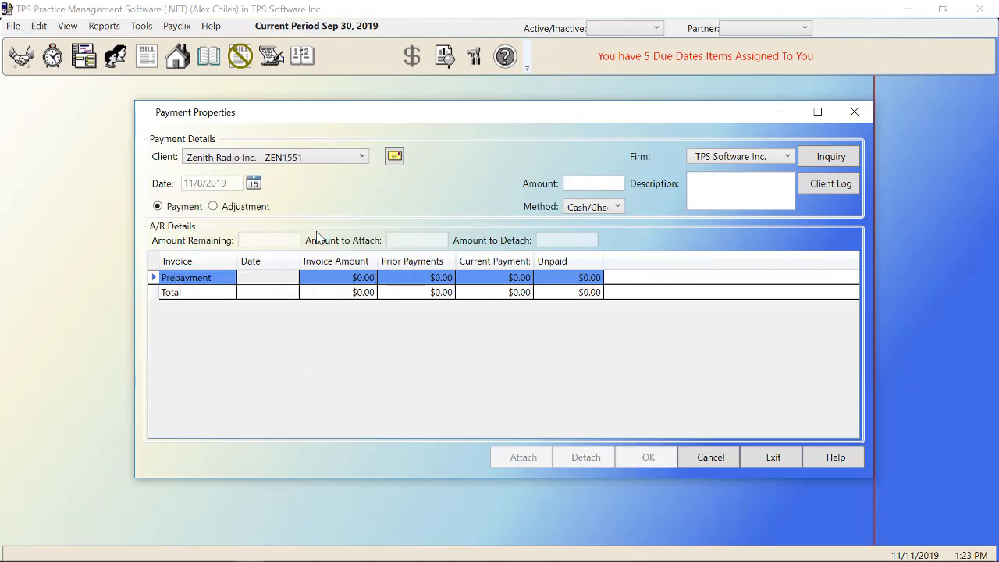
{"action": "mouse_move", "coordinate": [461, 401]}
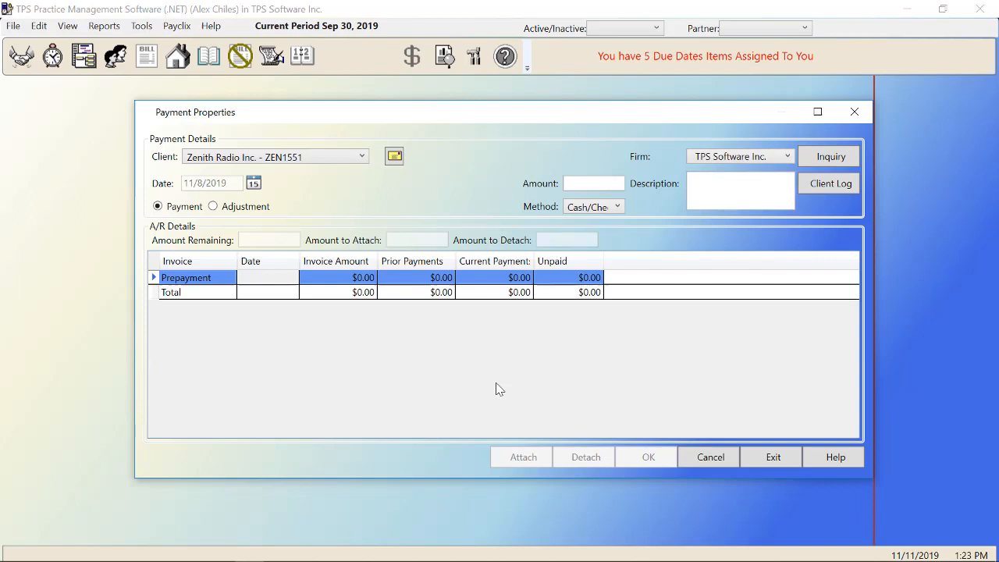
{"action": "mouse_move", "coordinate": [444, 334]}
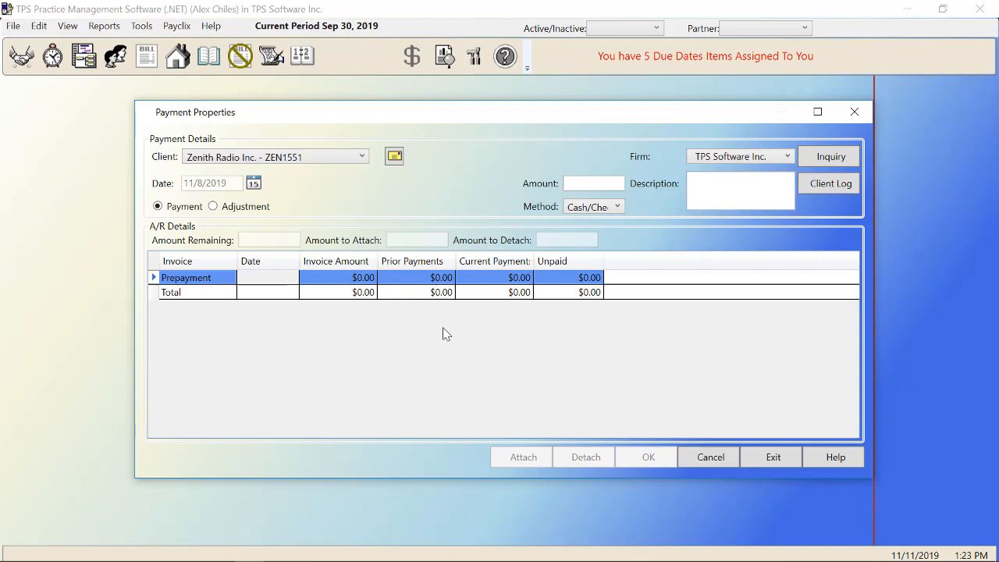
{"action": "mouse_move", "coordinate": [475, 222]}
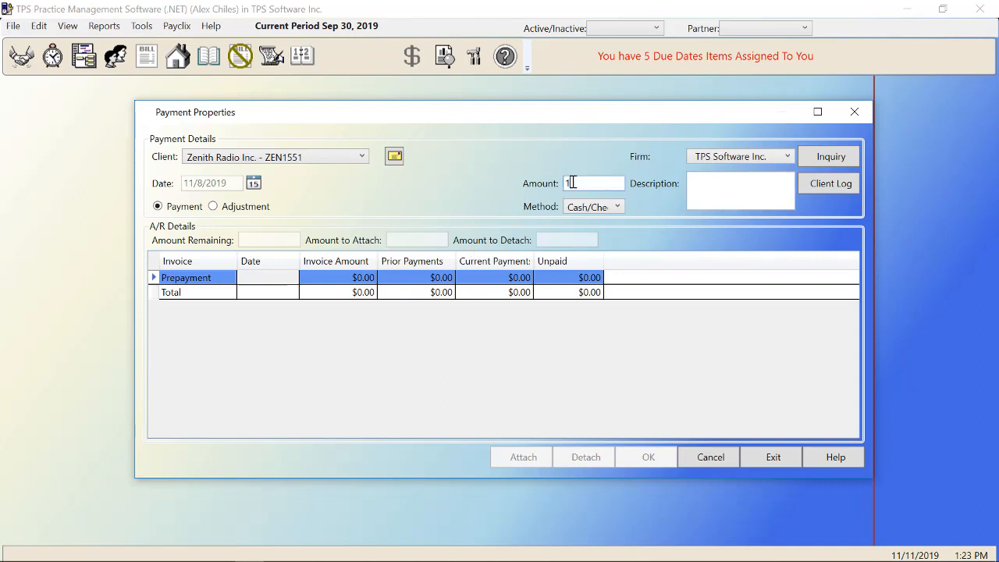
Attach a $1,000.00 amount to Zenith Radio's Prepayment line and save the payment
{"action": "type", "text": "1000"}
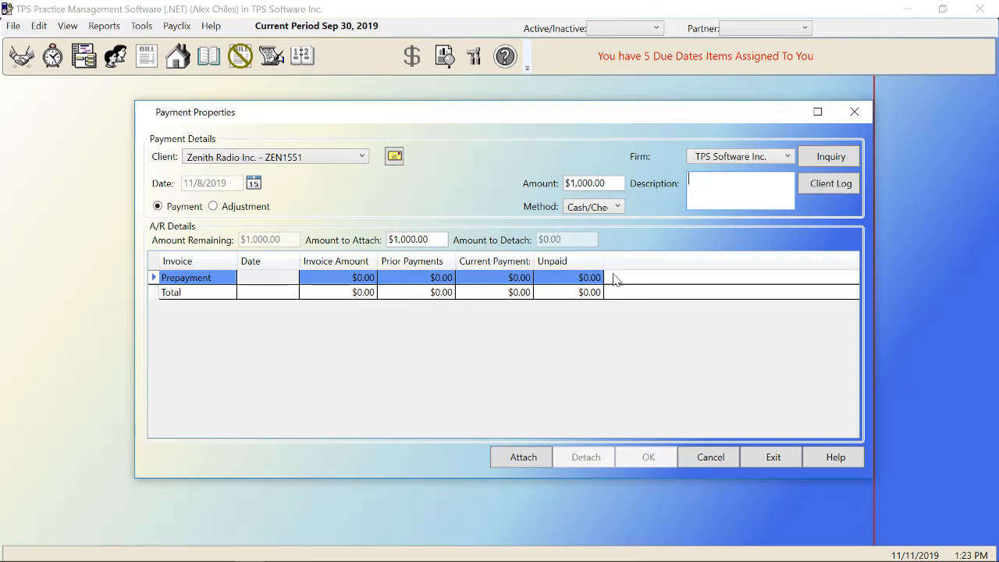
{"action": "mouse_move", "coordinate": [565, 319]}
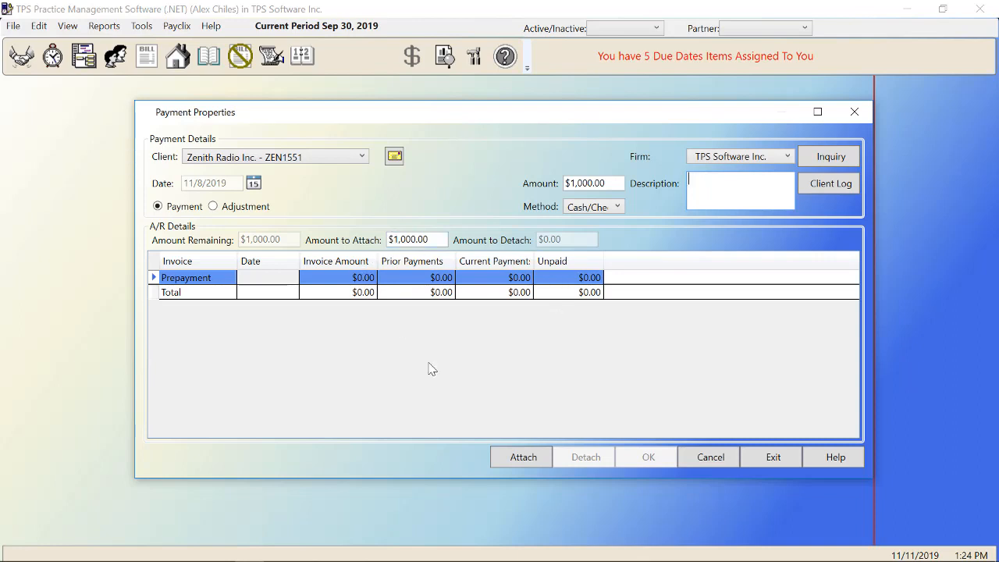
{"action": "left_click", "coordinate": [521, 456]}
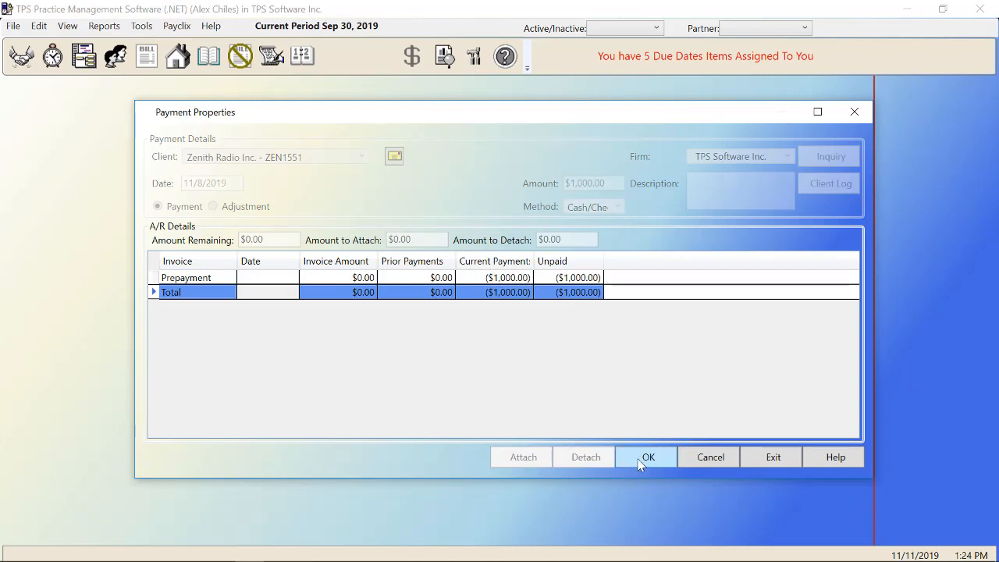
{"action": "left_click", "coordinate": [648, 455]}
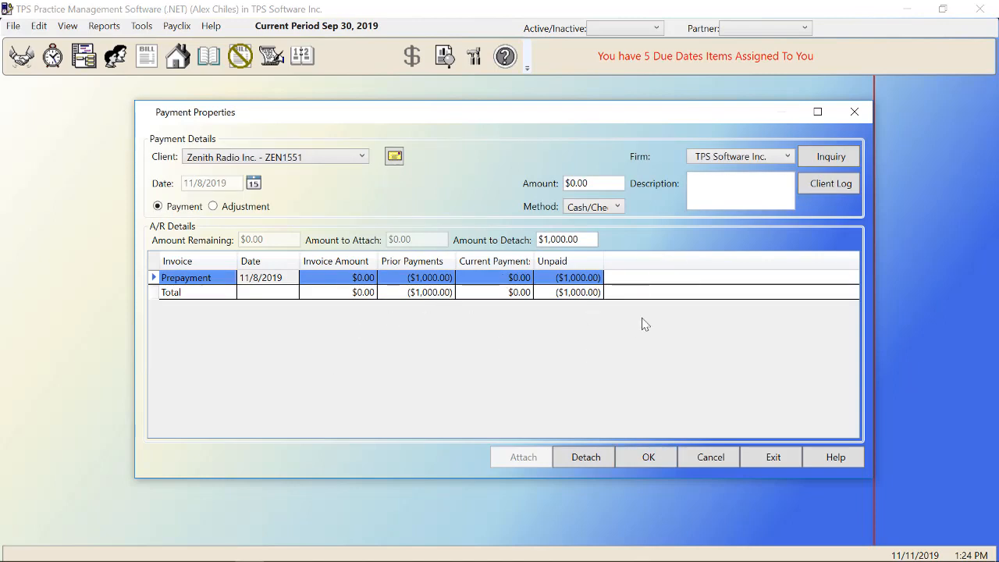
{"action": "left_click", "coordinate": [772, 456]}
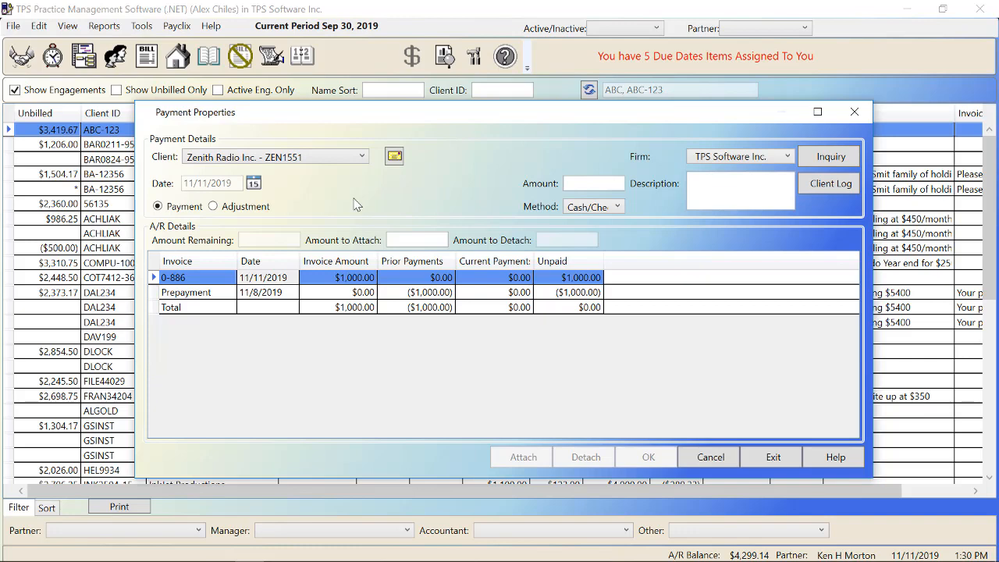
{"action": "mouse_move", "coordinate": [312, 265]}
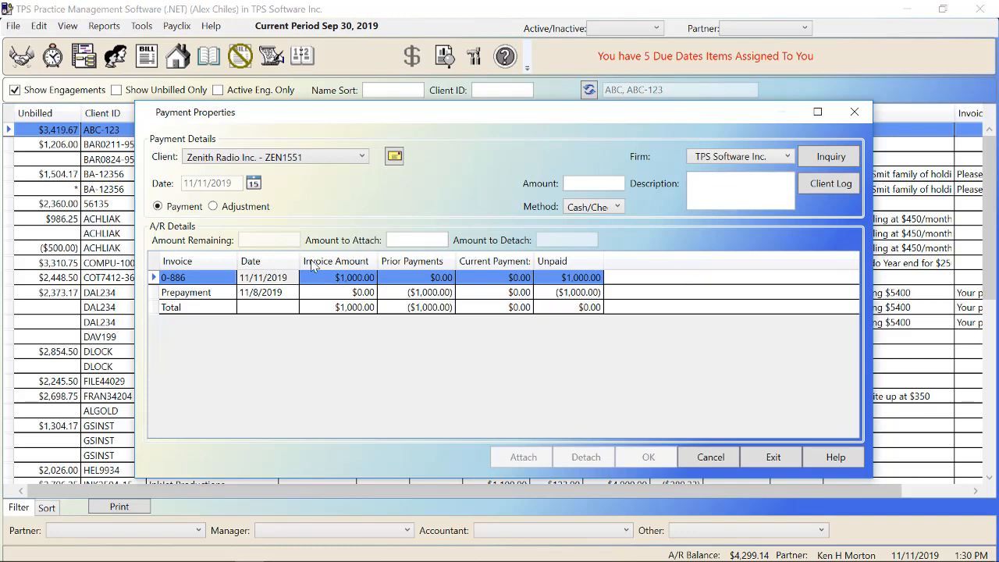
{"action": "mouse_move", "coordinate": [338, 289]}
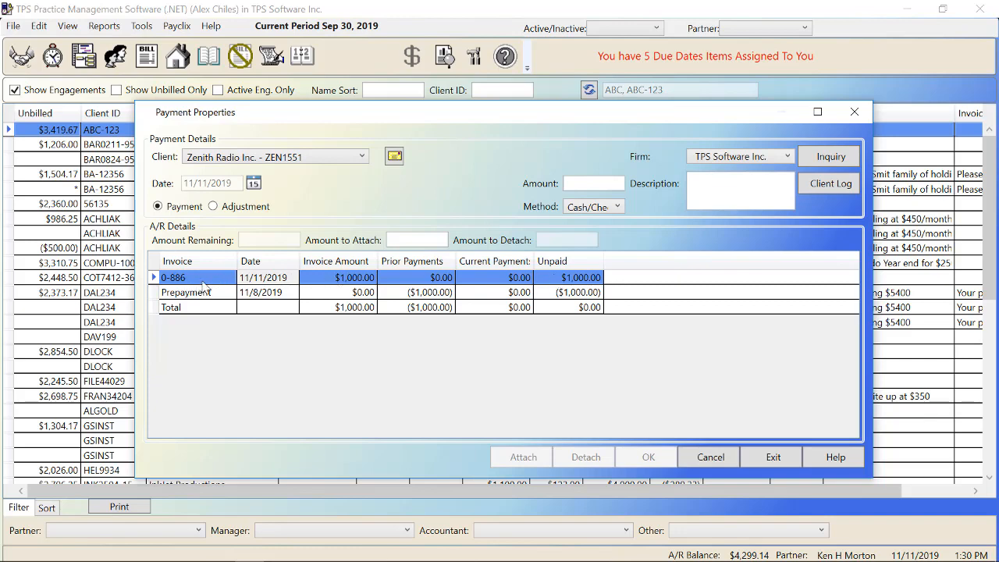
{"action": "mouse_move", "coordinate": [478, 301]}
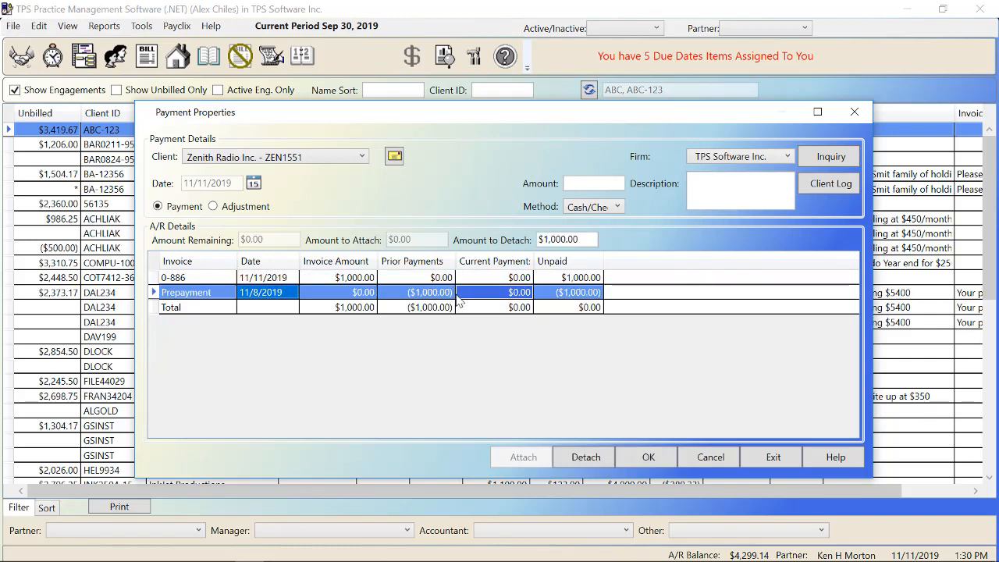
{"action": "mouse_move", "coordinate": [521, 359]}
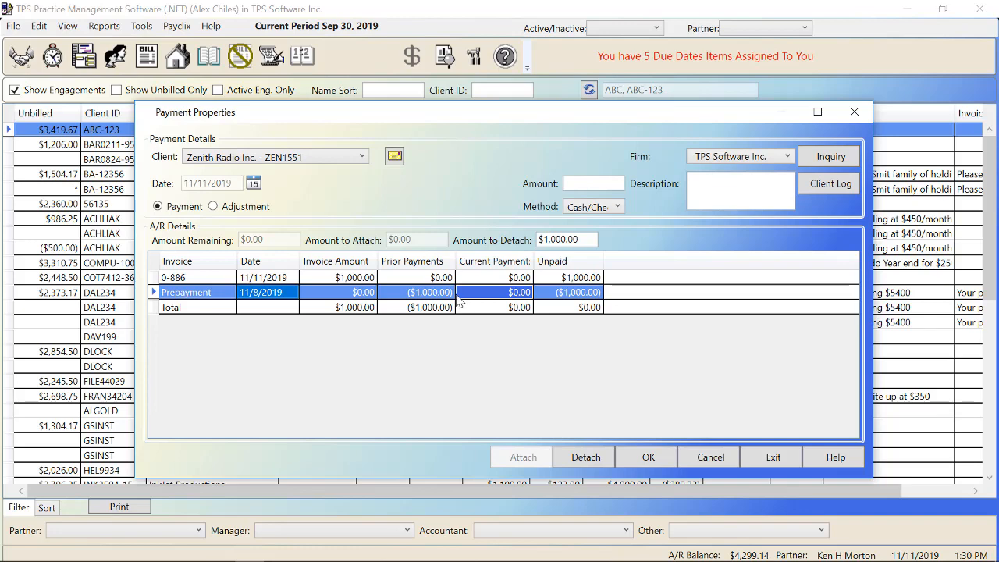
{"action": "mouse_move", "coordinate": [462, 303]}
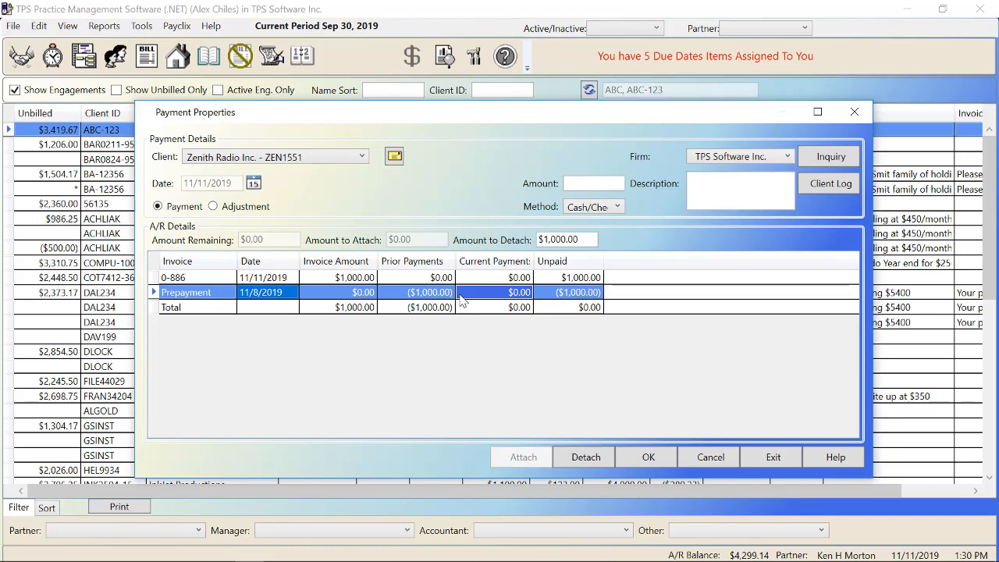
{"action": "mouse_move", "coordinate": [460, 303]}
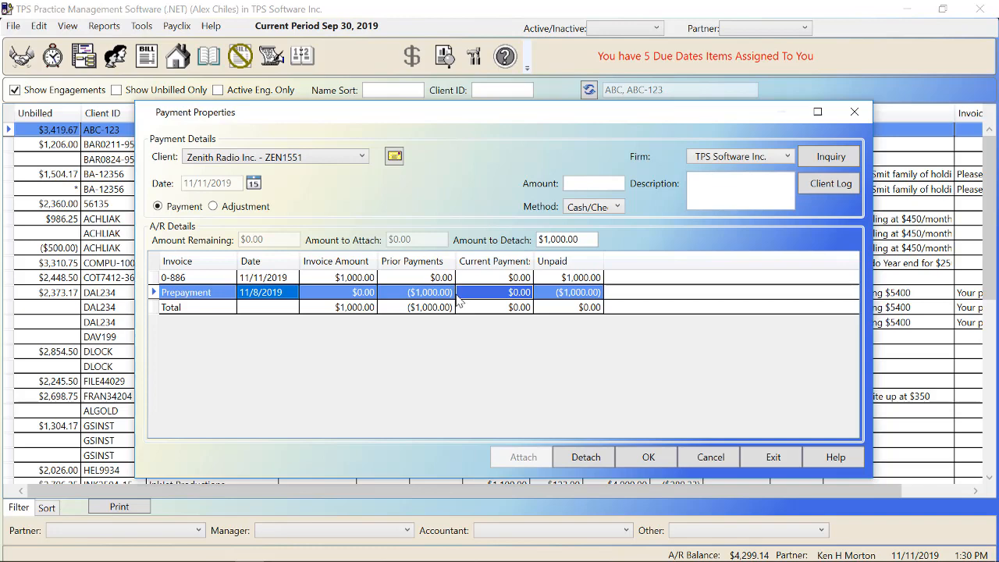
{"action": "mouse_move", "coordinate": [460, 302]}
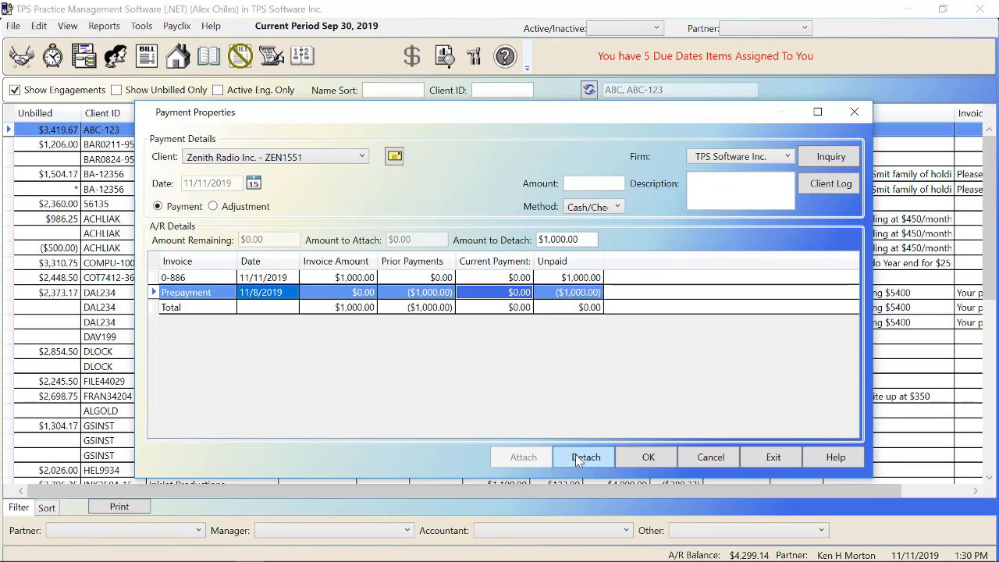
Detach the $1,000 prepayment and attach it to invoice 0-886, leaving nothing unpaid
{"action": "left_click", "coordinate": [586, 456]}
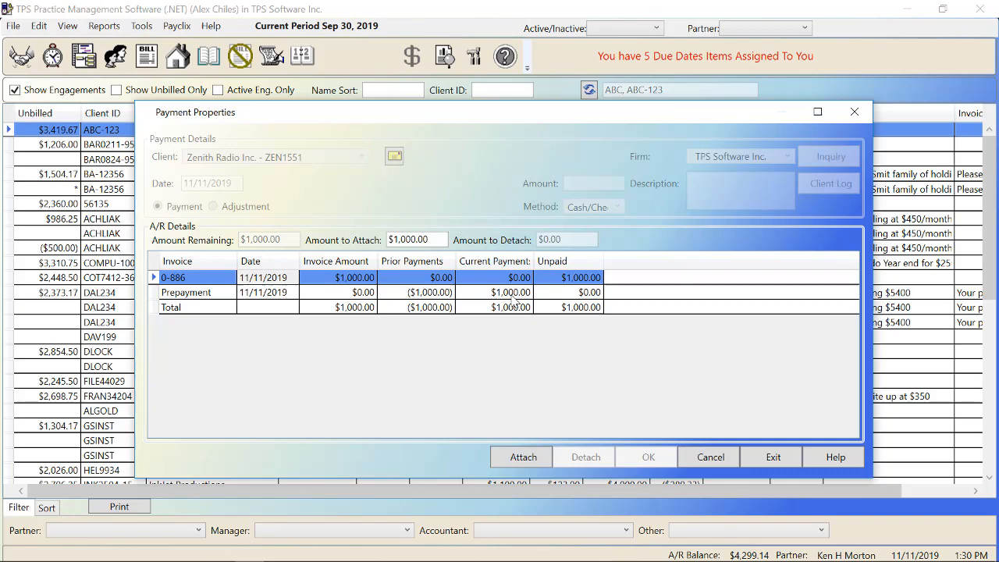
{"action": "left_click", "coordinate": [521, 456]}
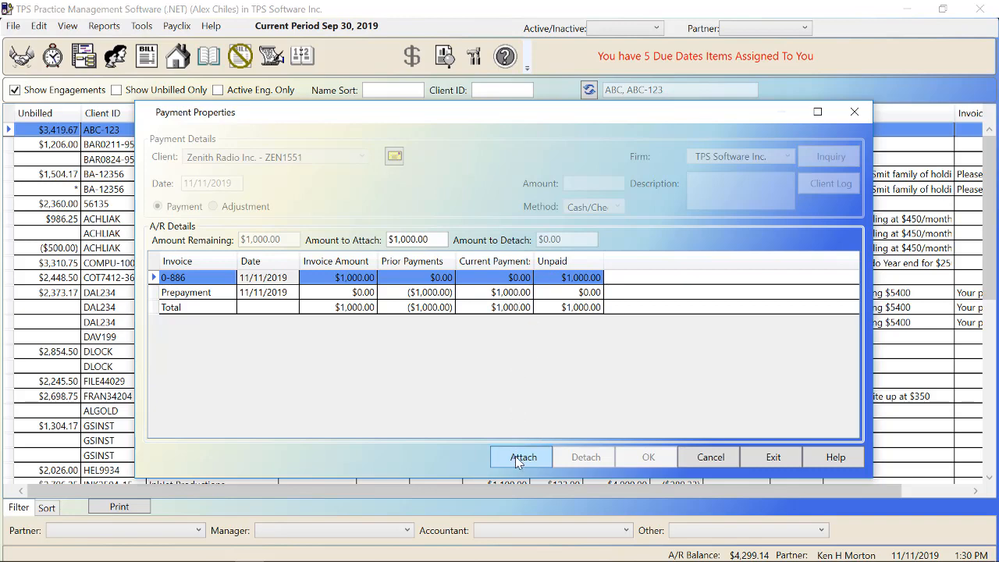
{"action": "left_click", "coordinate": [522, 456]}
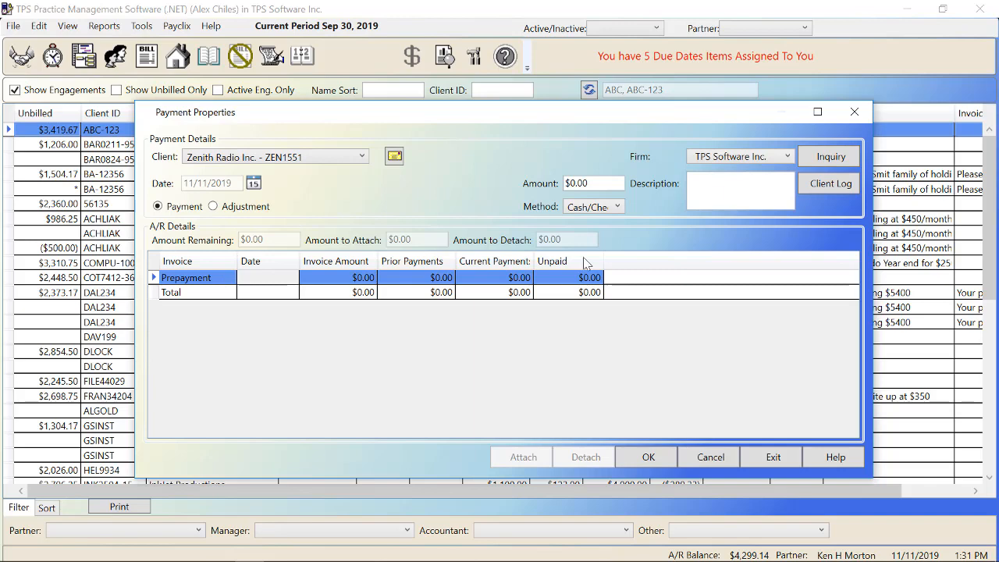
{"action": "mouse_move", "coordinate": [439, 352]}
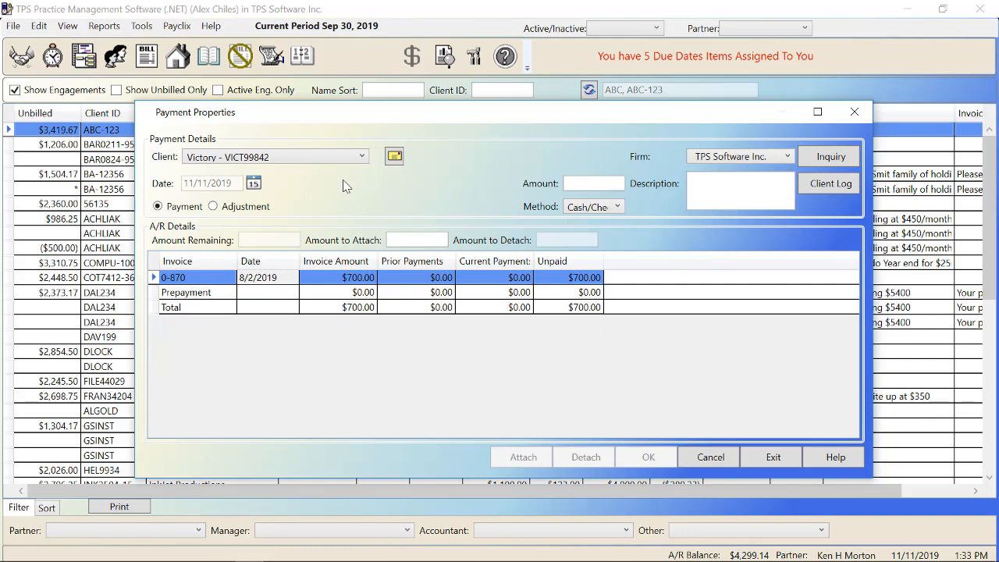
{"action": "mouse_move", "coordinate": [382, 136]}
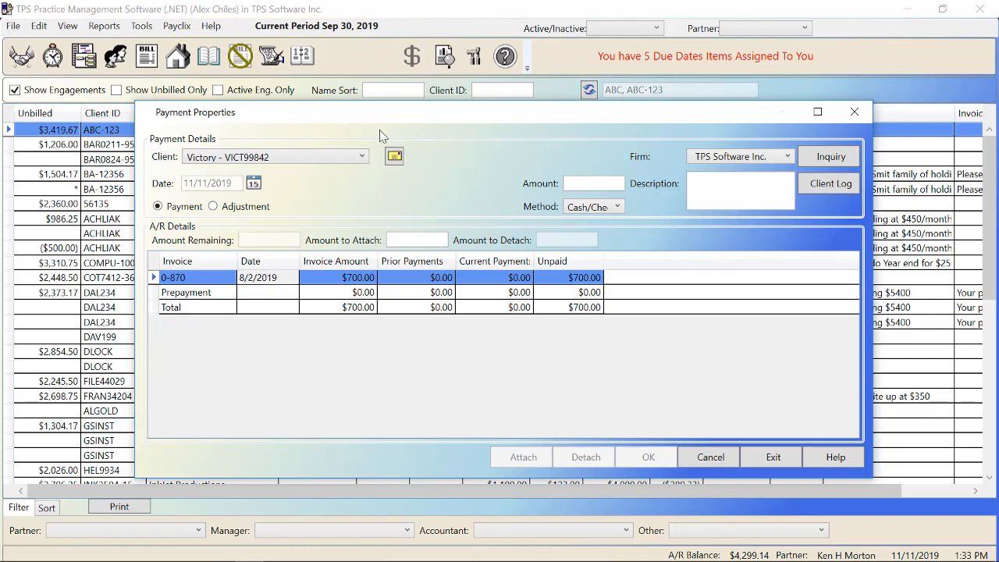
{"action": "mouse_move", "coordinate": [600, 289]}
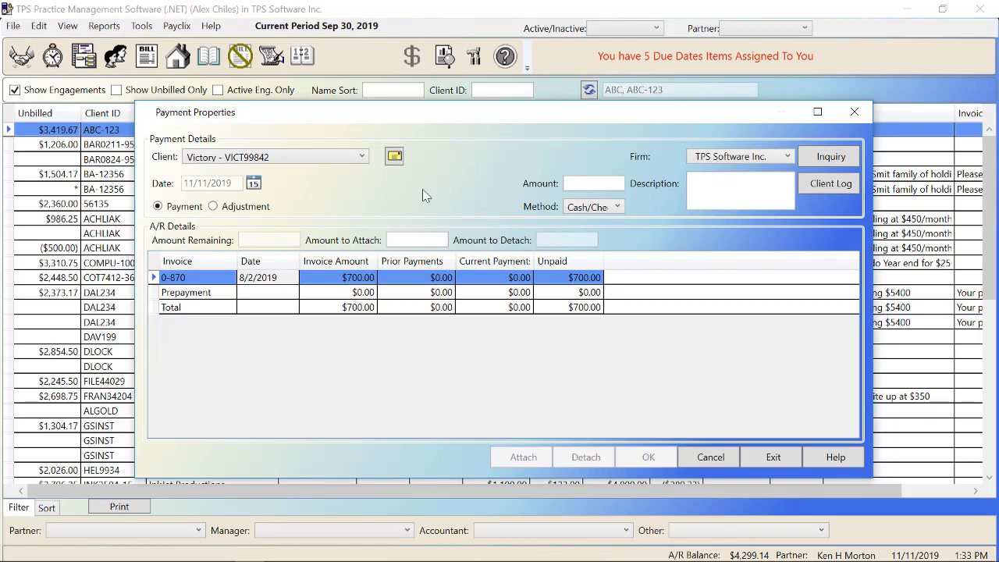
{"action": "mouse_move", "coordinate": [428, 196]}
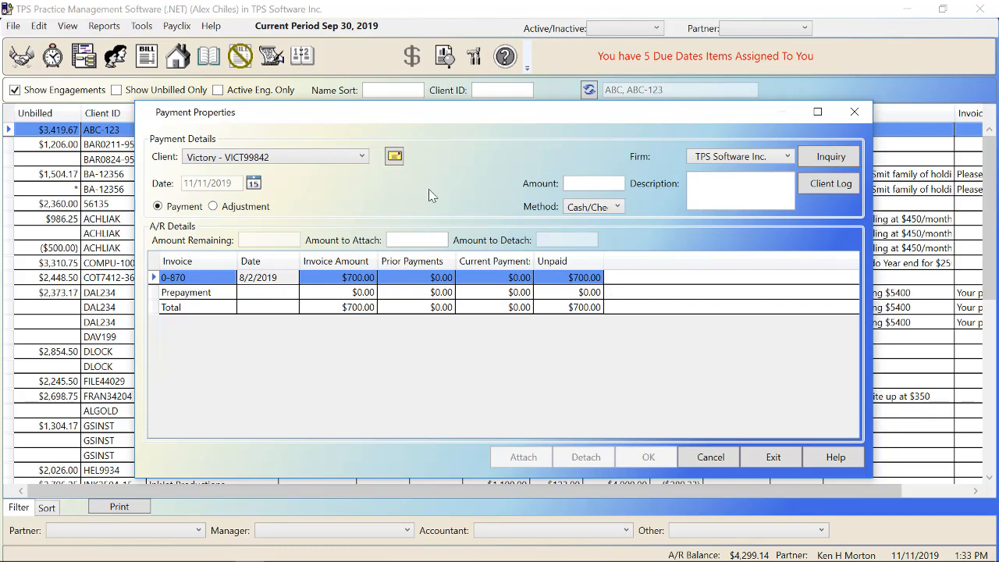
{"action": "mouse_move", "coordinate": [522, 240]}
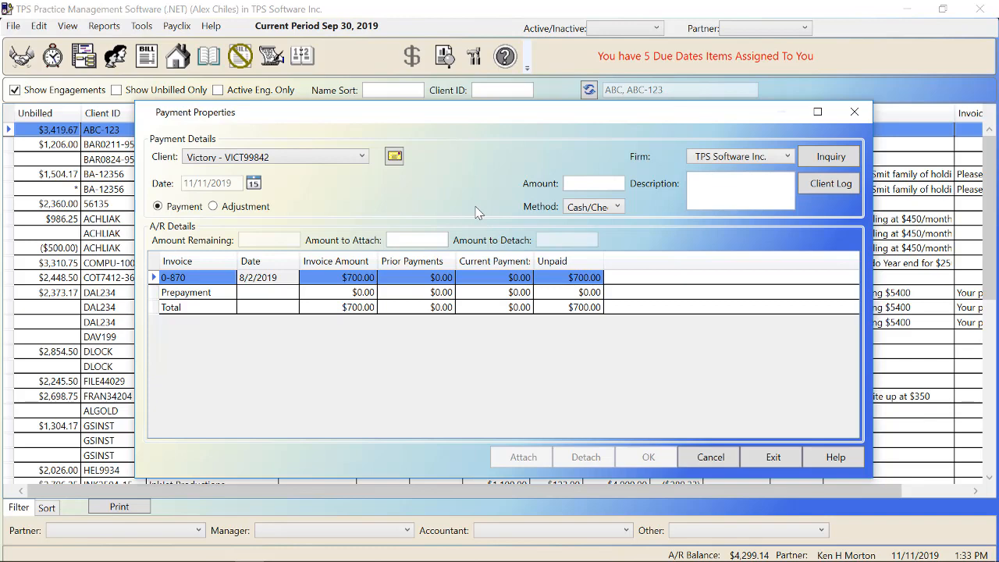
Switch Victory's entry to Adjustment and confirm later entries are adjustments too
{"action": "left_click", "coordinate": [212, 206]}
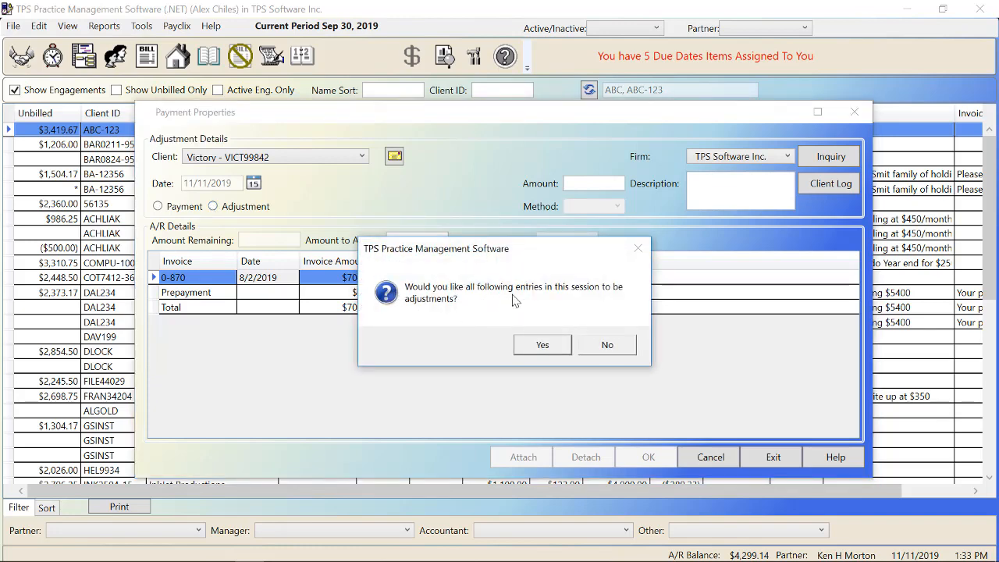
{"action": "mouse_move", "coordinate": [525, 322]}
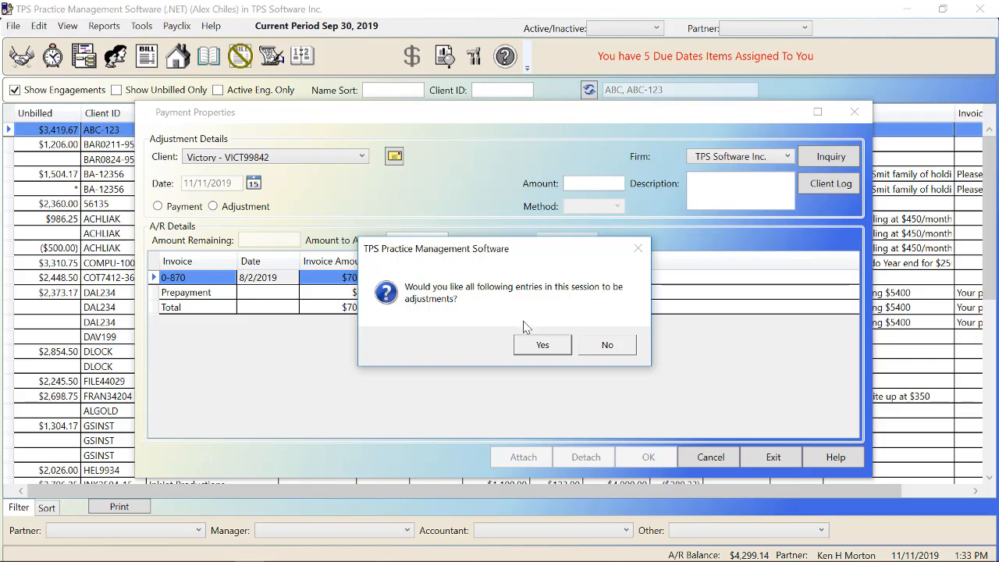
{"action": "left_click", "coordinate": [542, 346]}
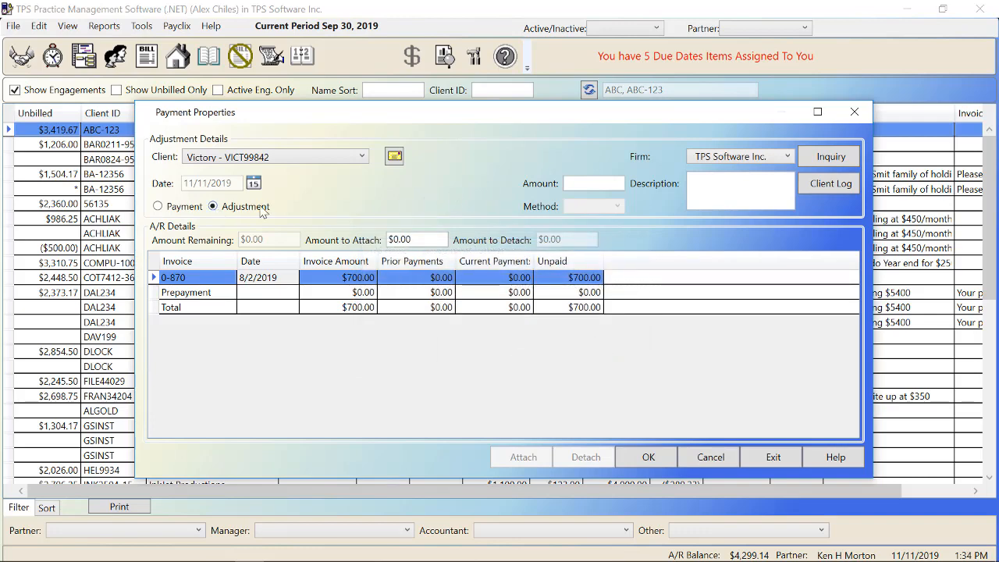
Enter a $700.00 amount with the note 'Write off as per Mike's instructions'
{"action": "left_click", "coordinate": [593, 183]}
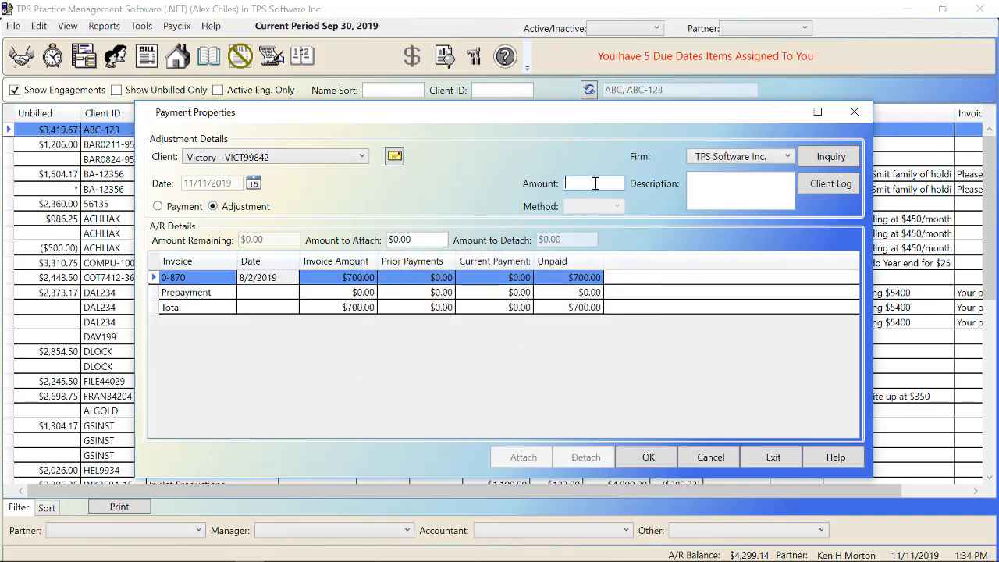
{"action": "type", "text": "700.00"}
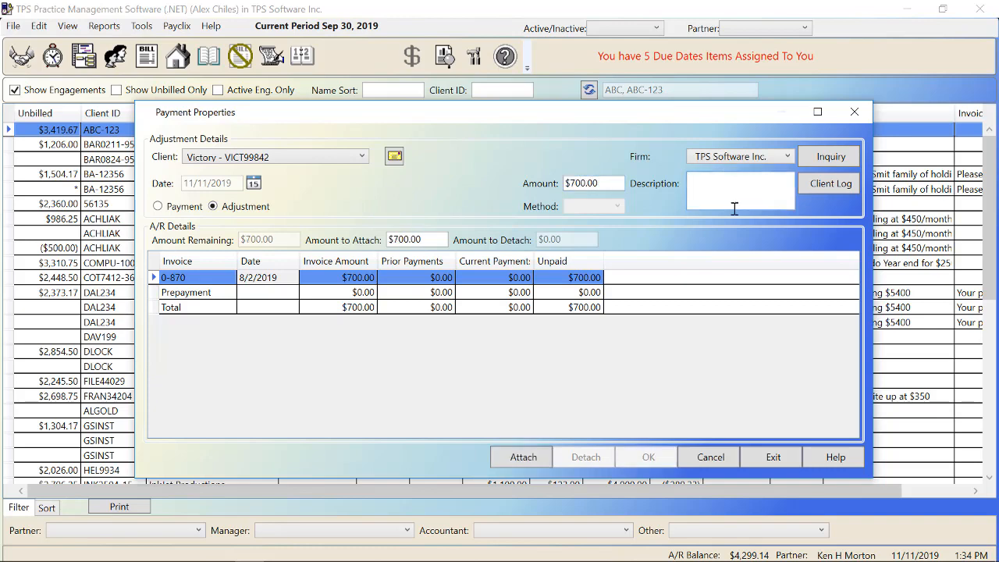
{"action": "type", "text": "Write"}
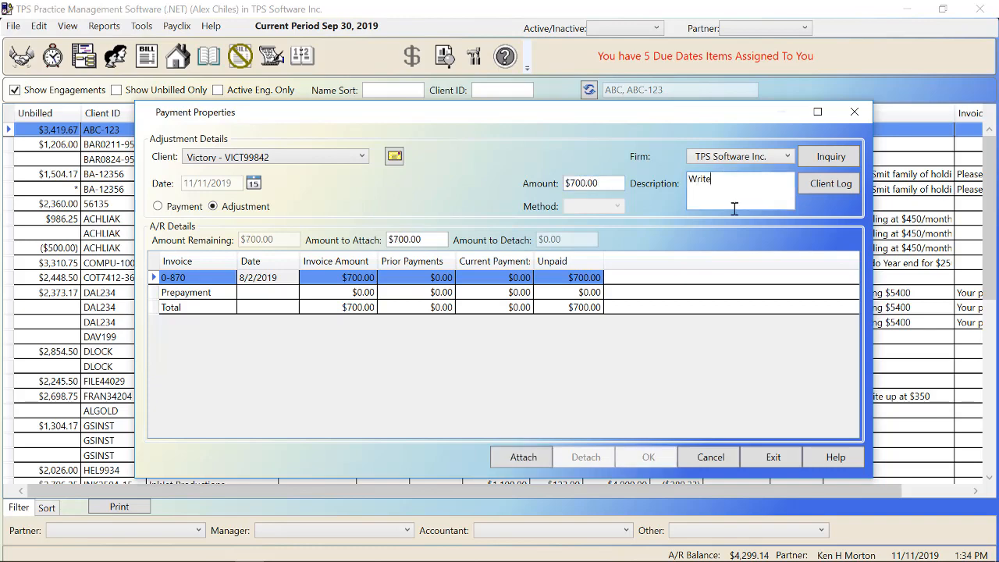
{"action": "type", "text": "off as per Mike's"}
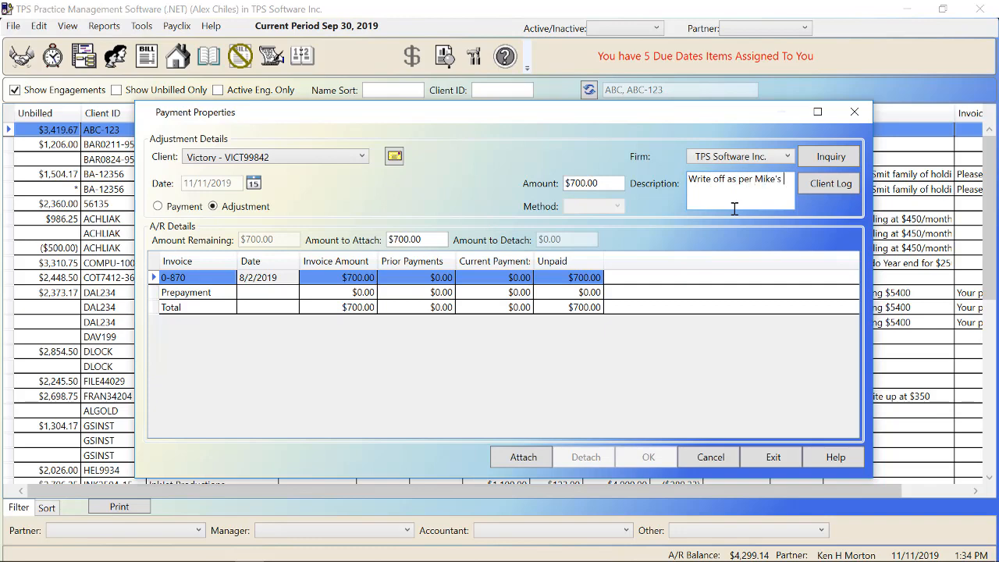
{"action": "type", "text": "instructions."}
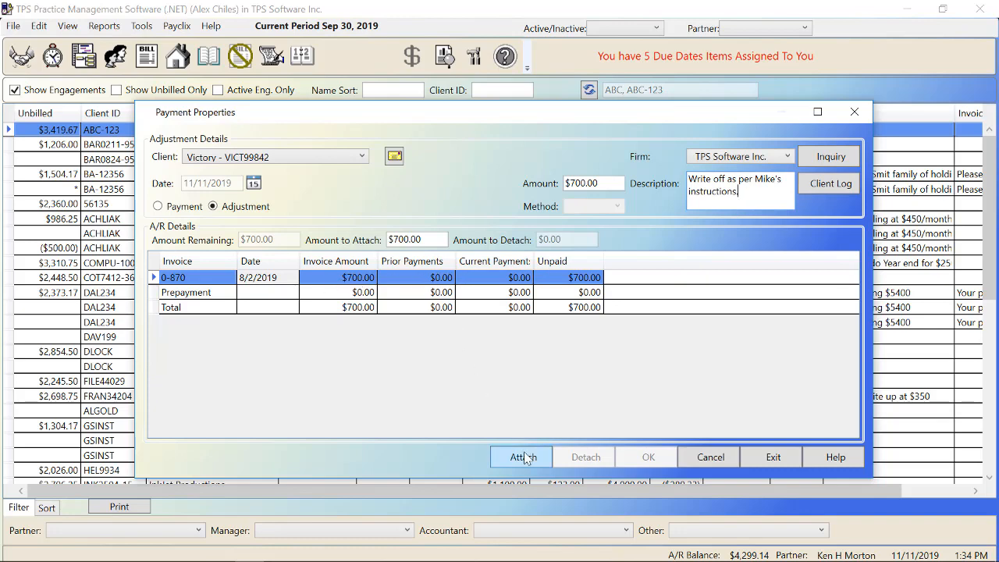
Attach the $700 write-off to invoice 0-870 and save the adjustment
{"action": "left_click", "coordinate": [521, 456]}
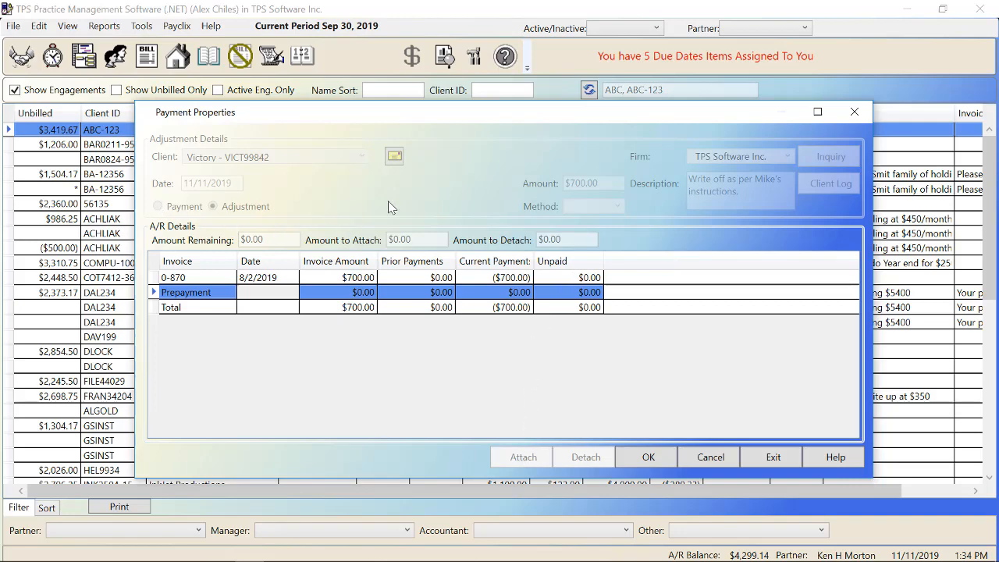
{"action": "mouse_move", "coordinate": [418, 220]}
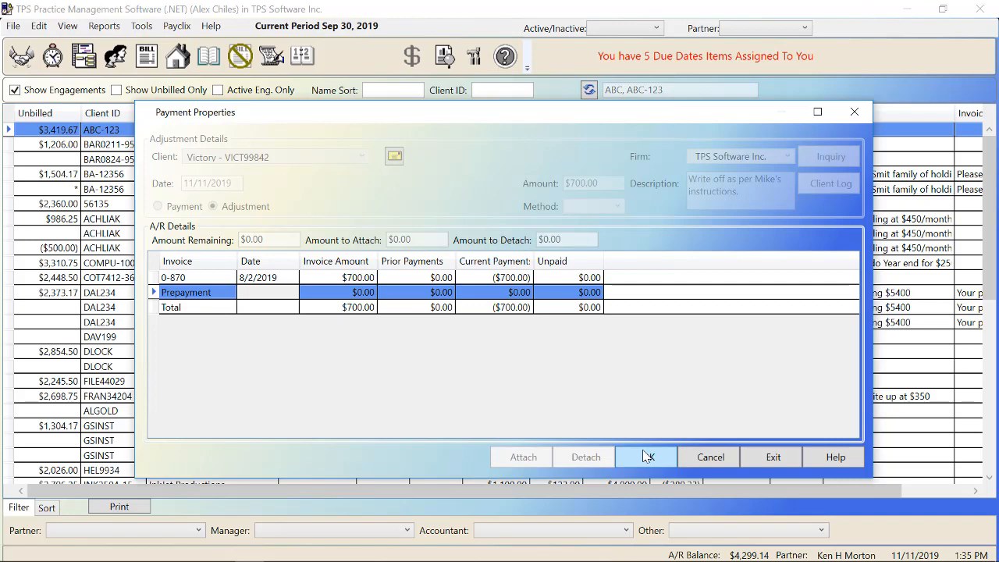
{"action": "left_click", "coordinate": [157, 207]}
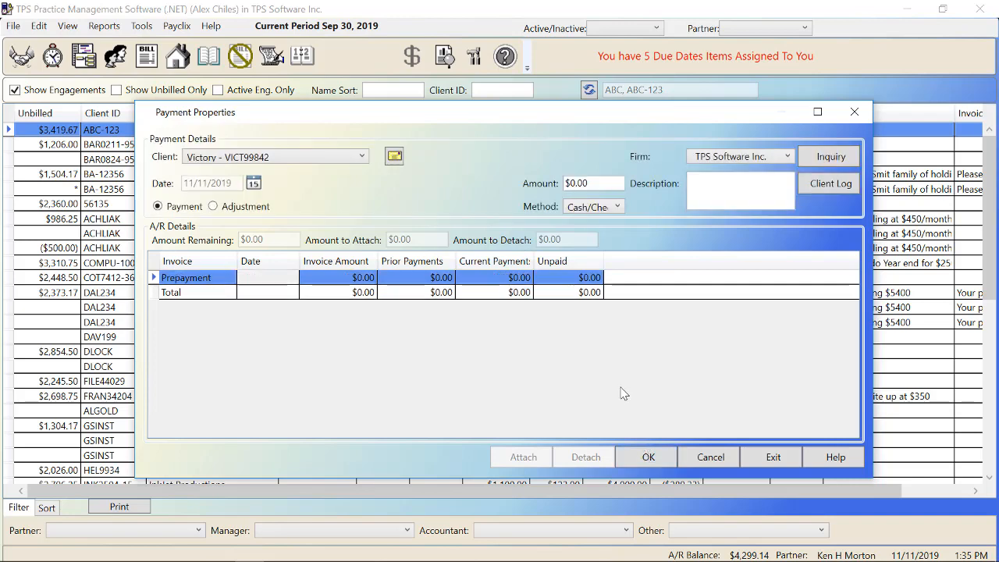
{"action": "mouse_move", "coordinate": [378, 203]}
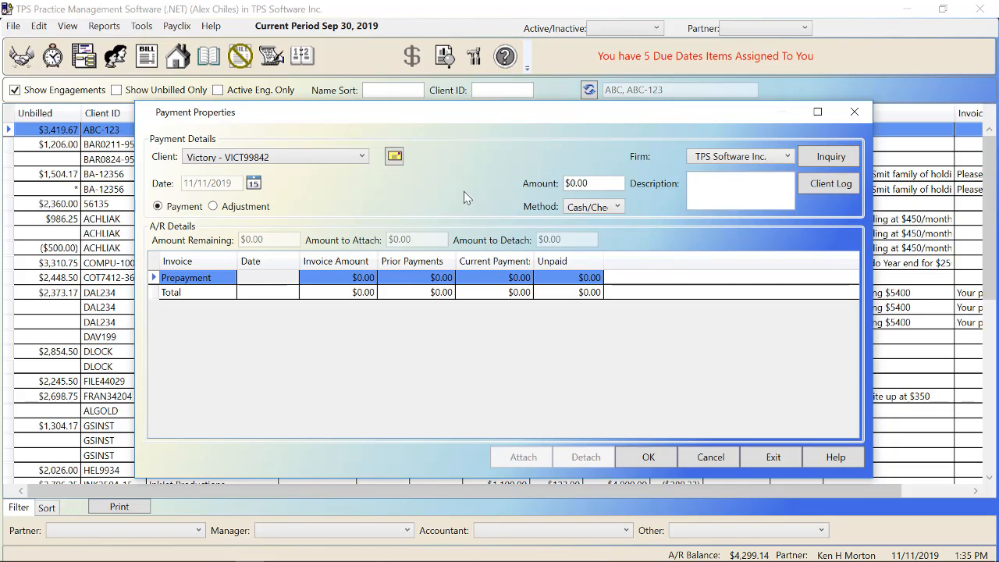
{"action": "mouse_move", "coordinate": [669, 375]}
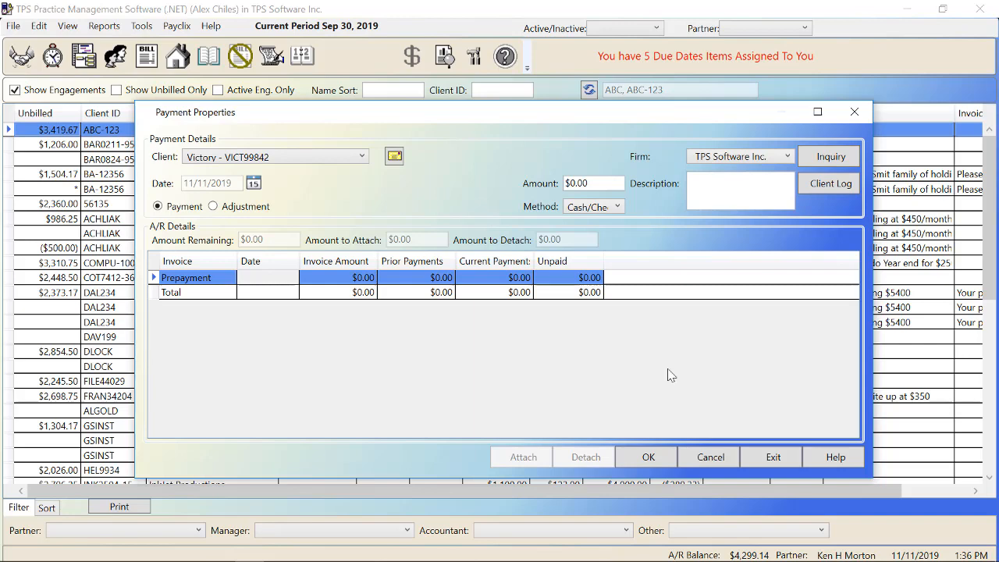
{"action": "mouse_move", "coordinate": [469, 357]}
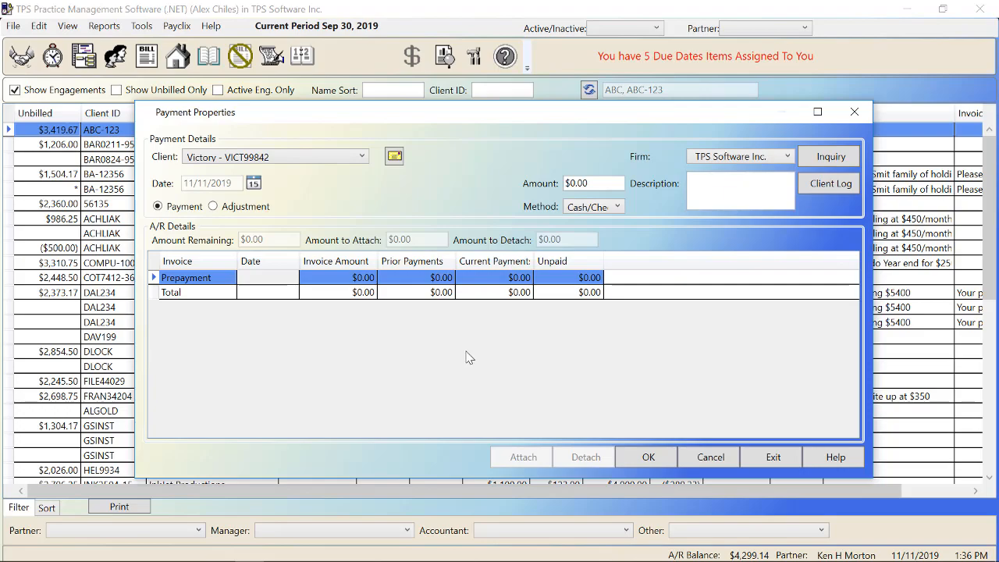